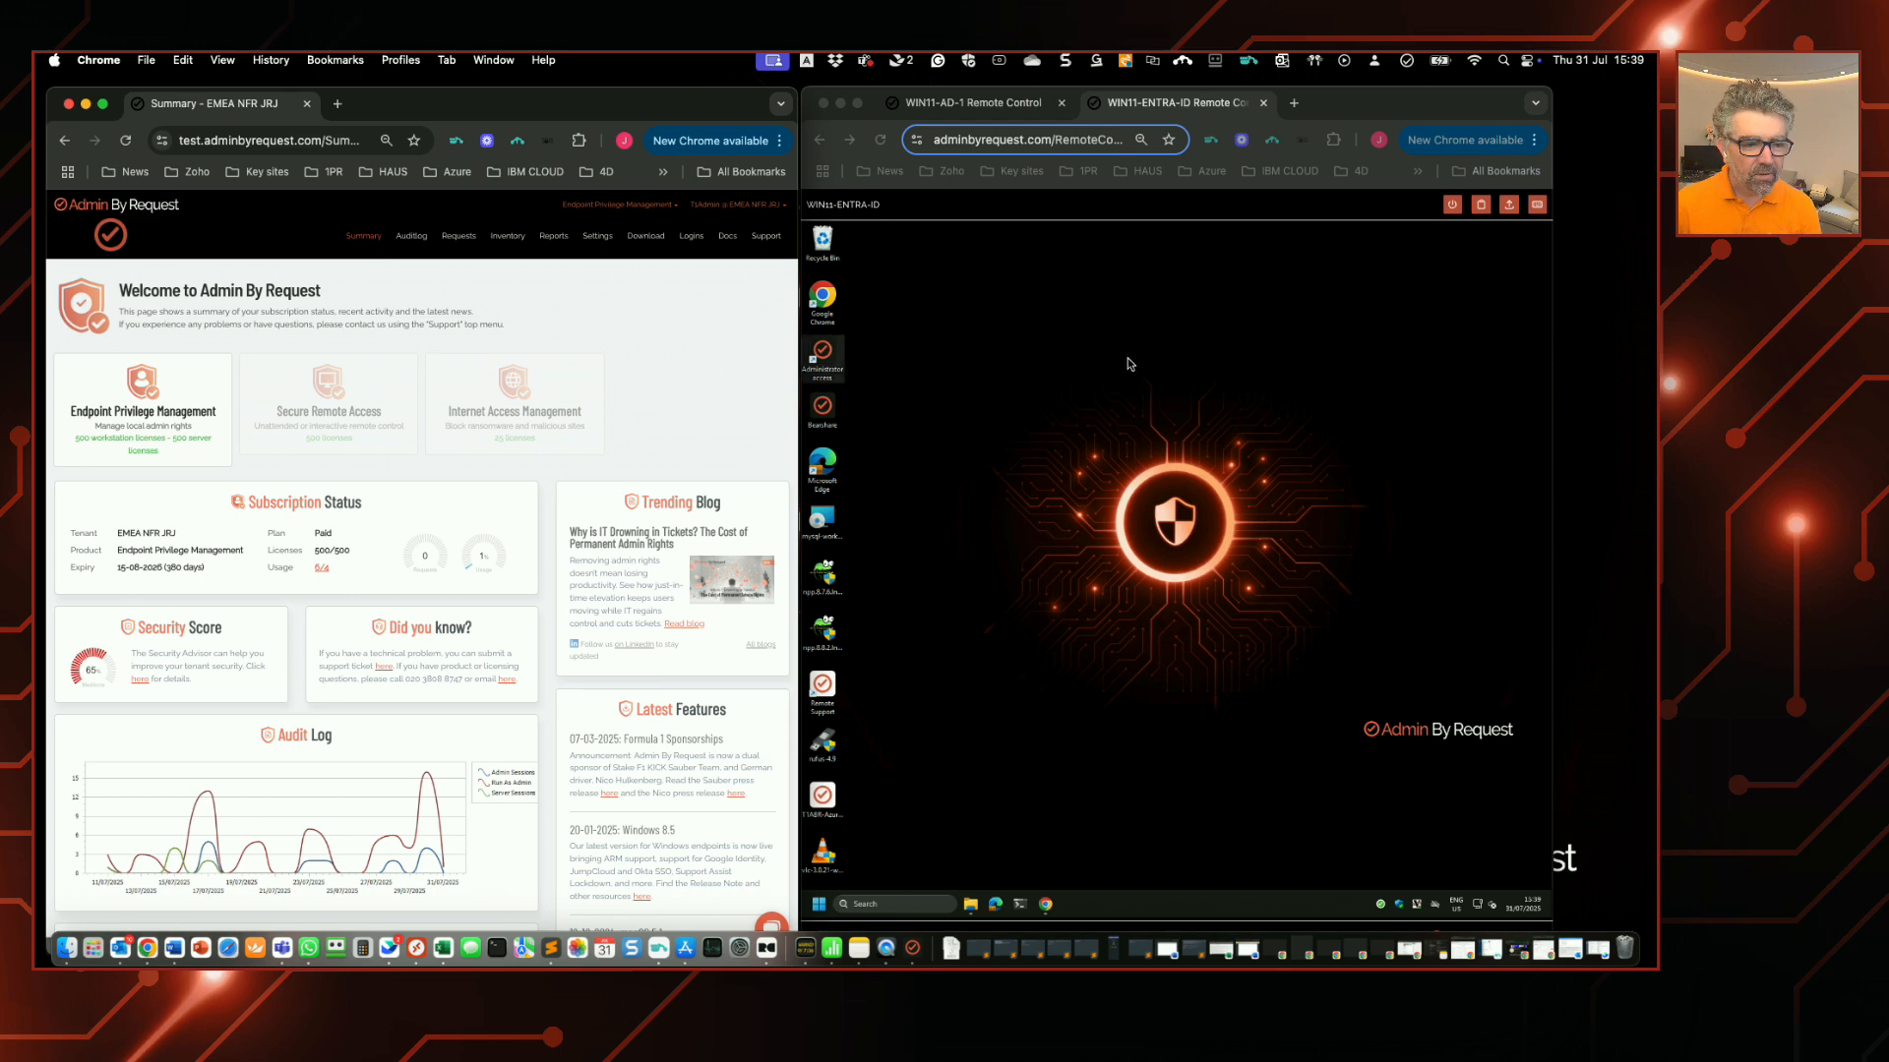
mouse_move(1135, 370)
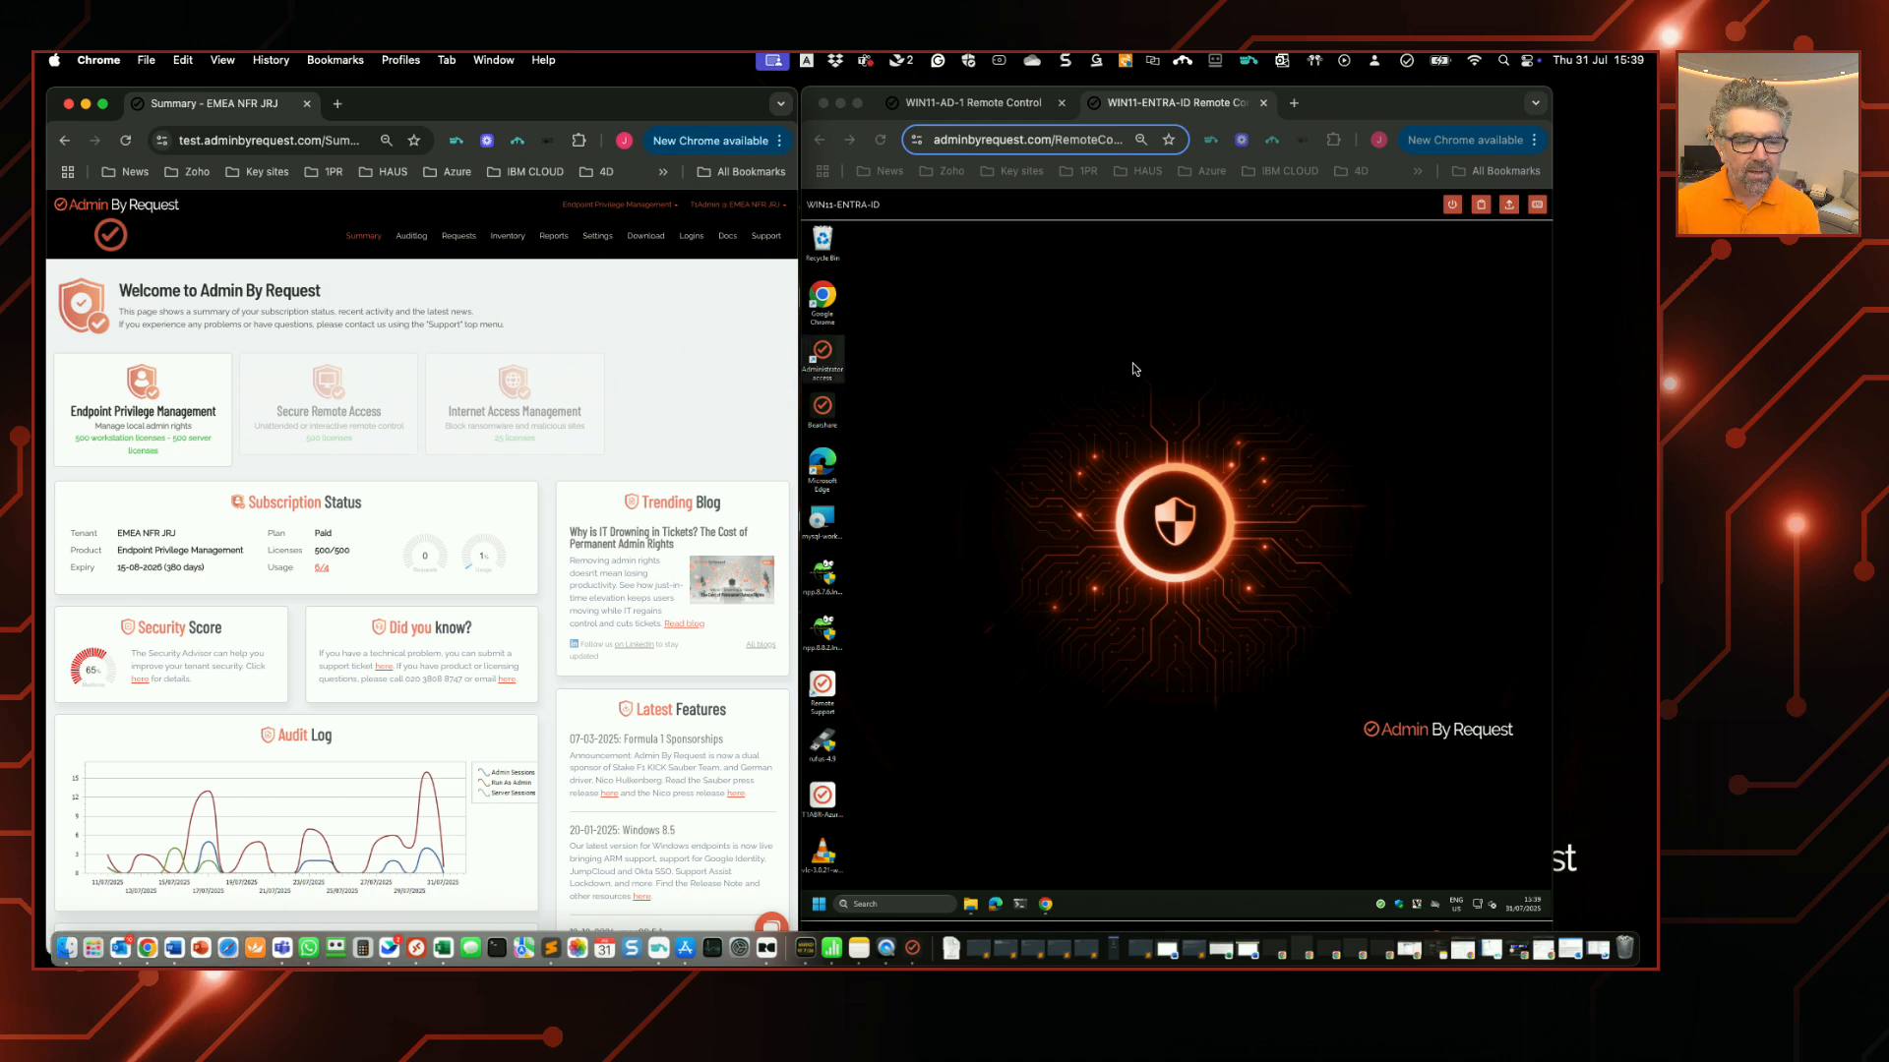
mouse_move(1164, 379)
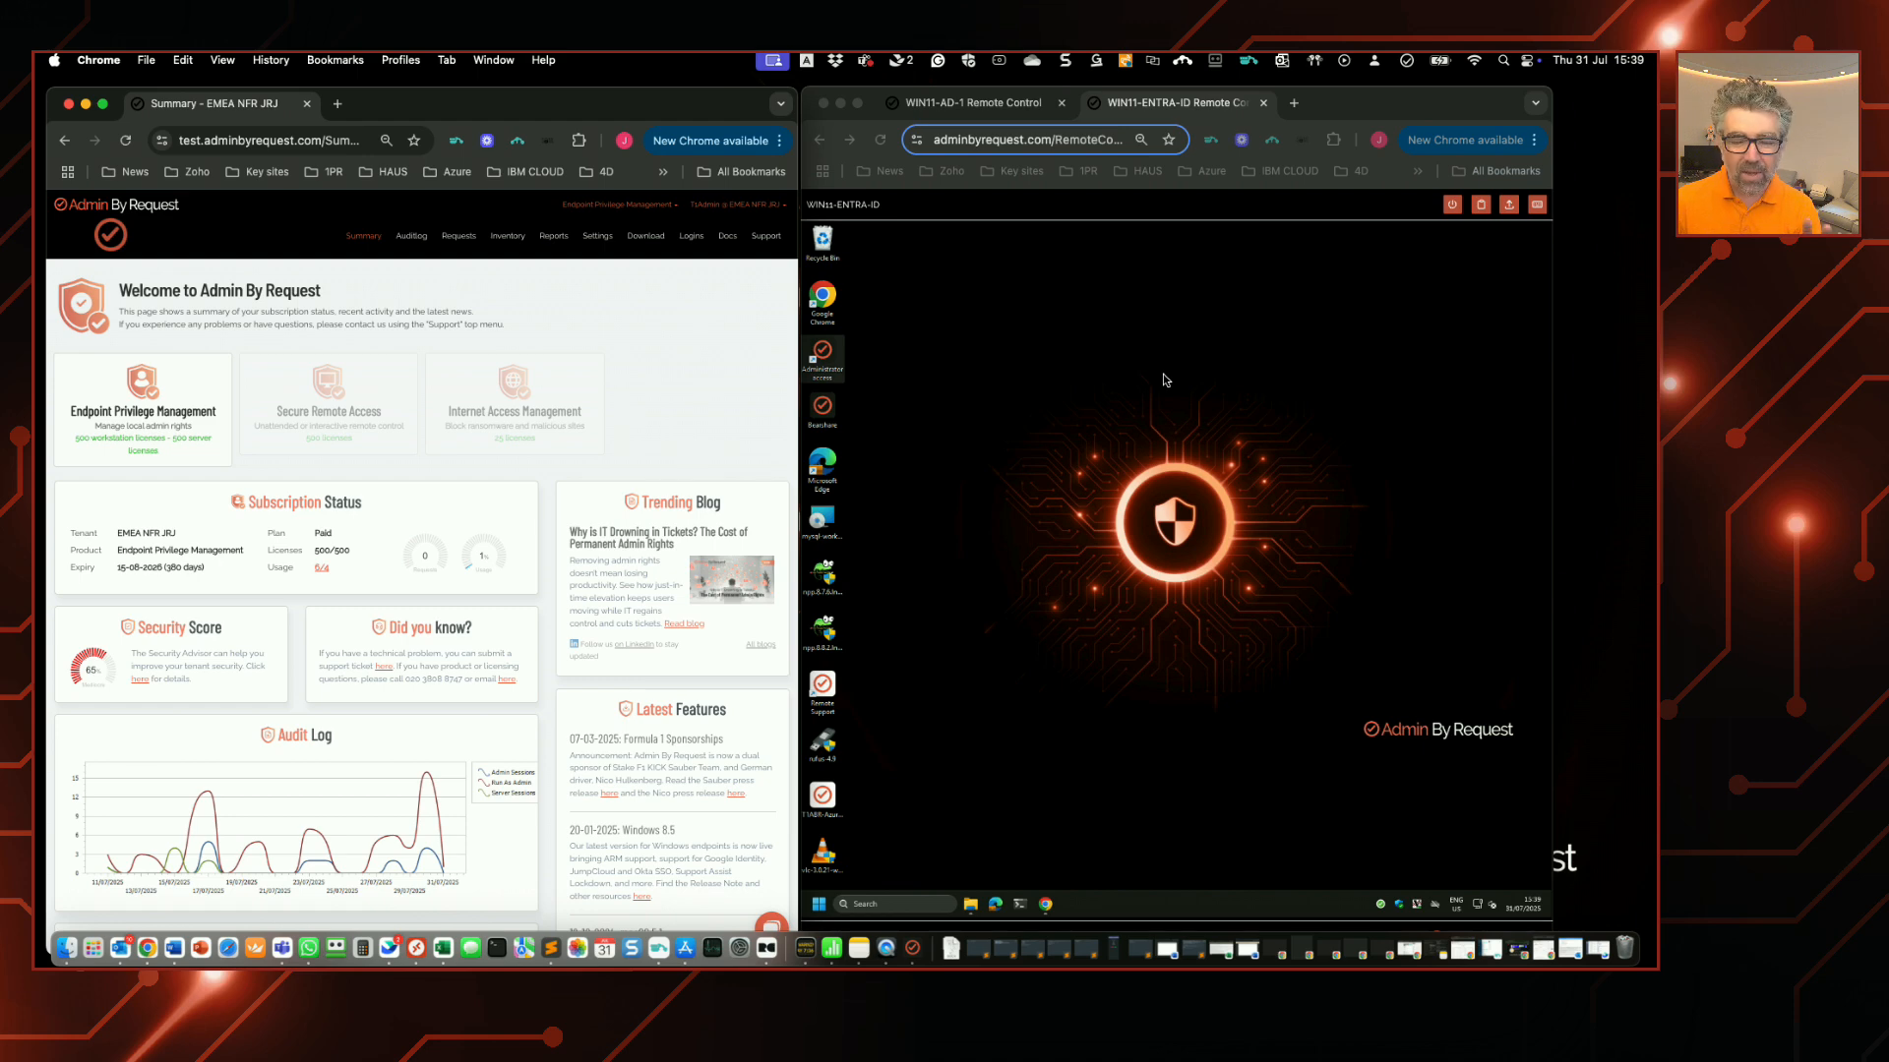
Step: On the Entra-ID machine's session, download putty.exe, let it launch, and close its configuration window
click(976, 102)
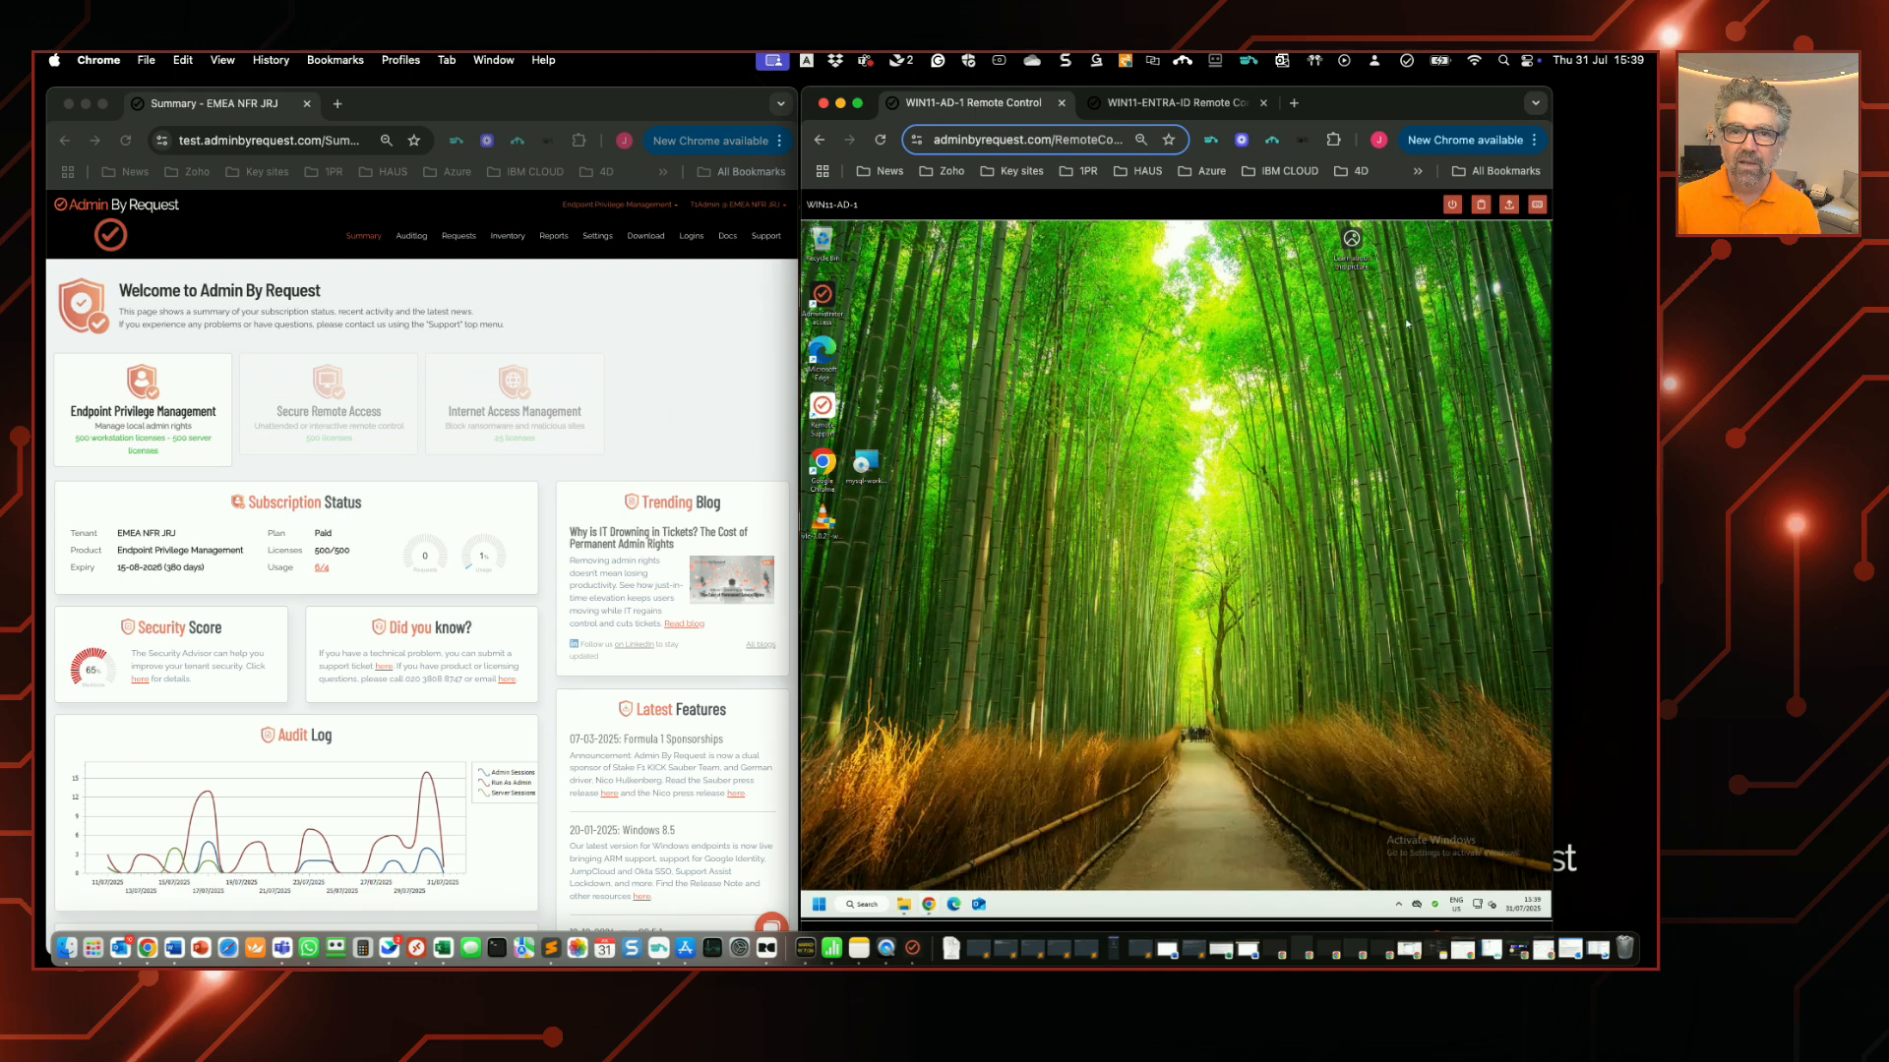
mouse_move(1210, 213)
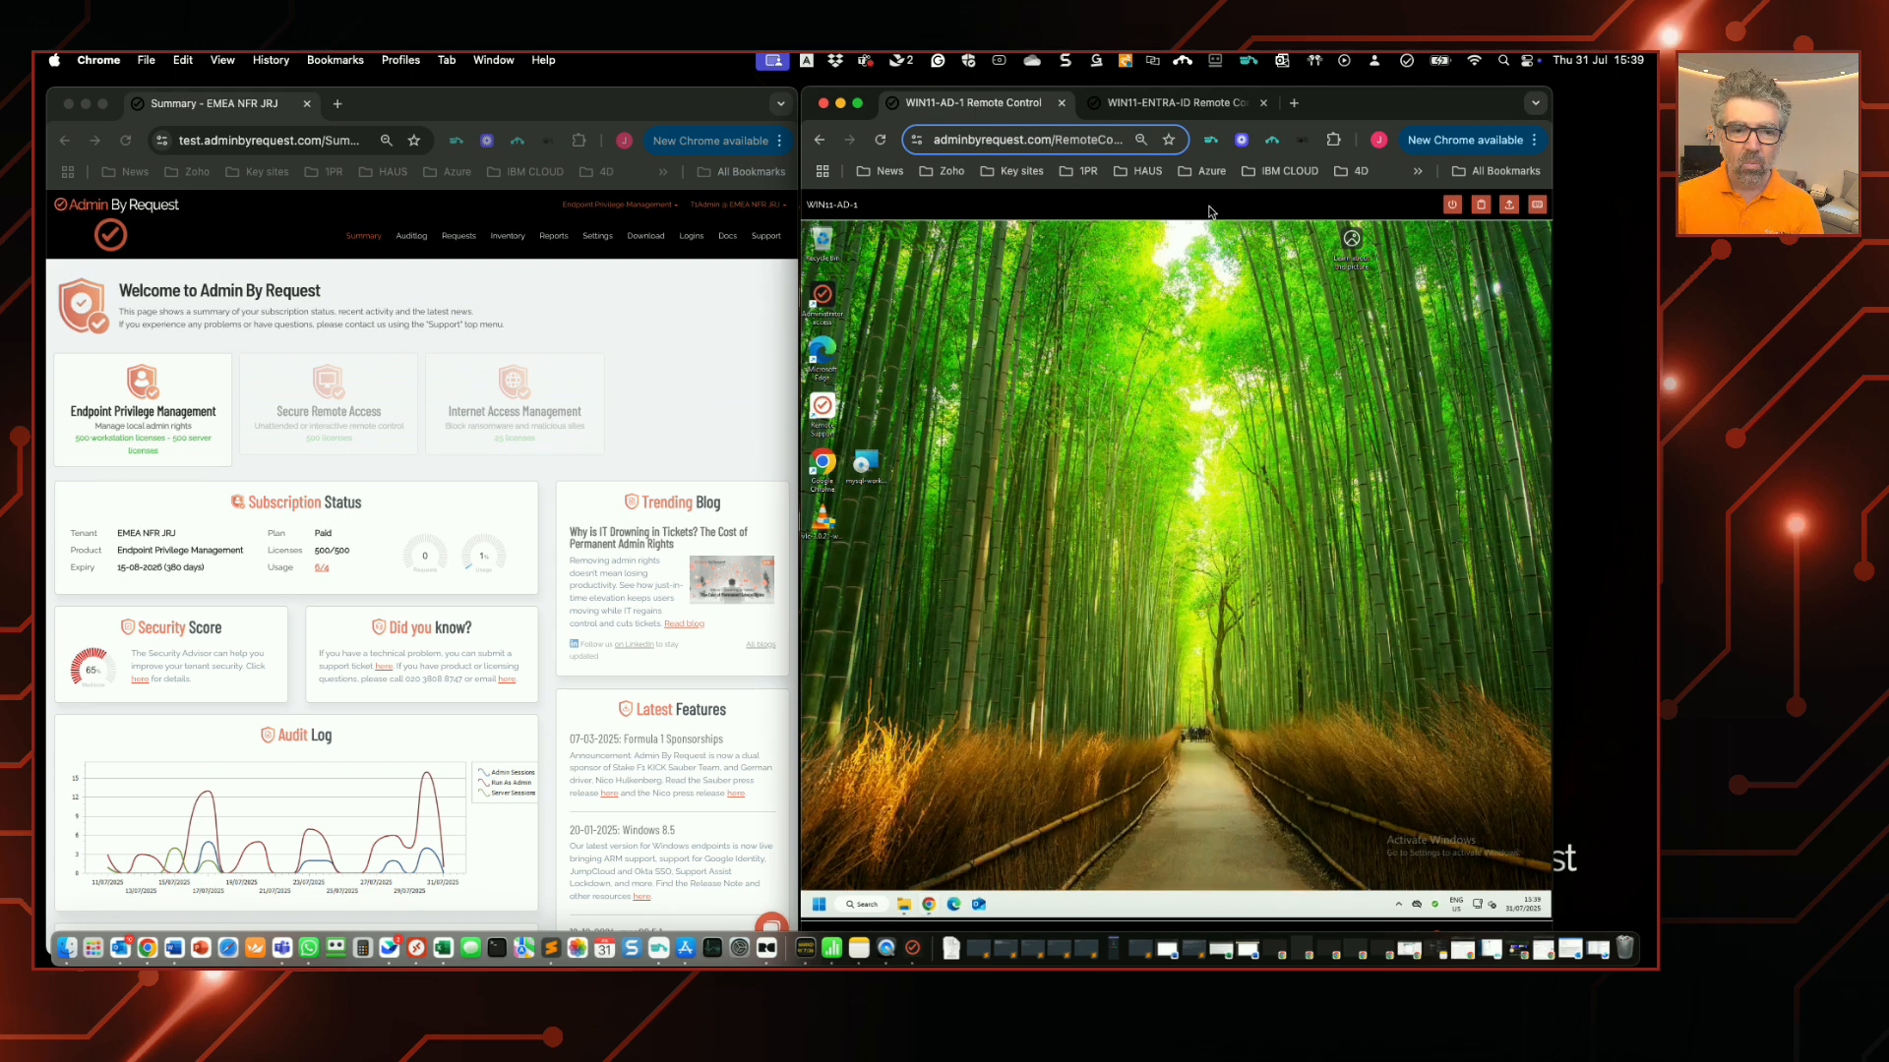
click(1182, 102)
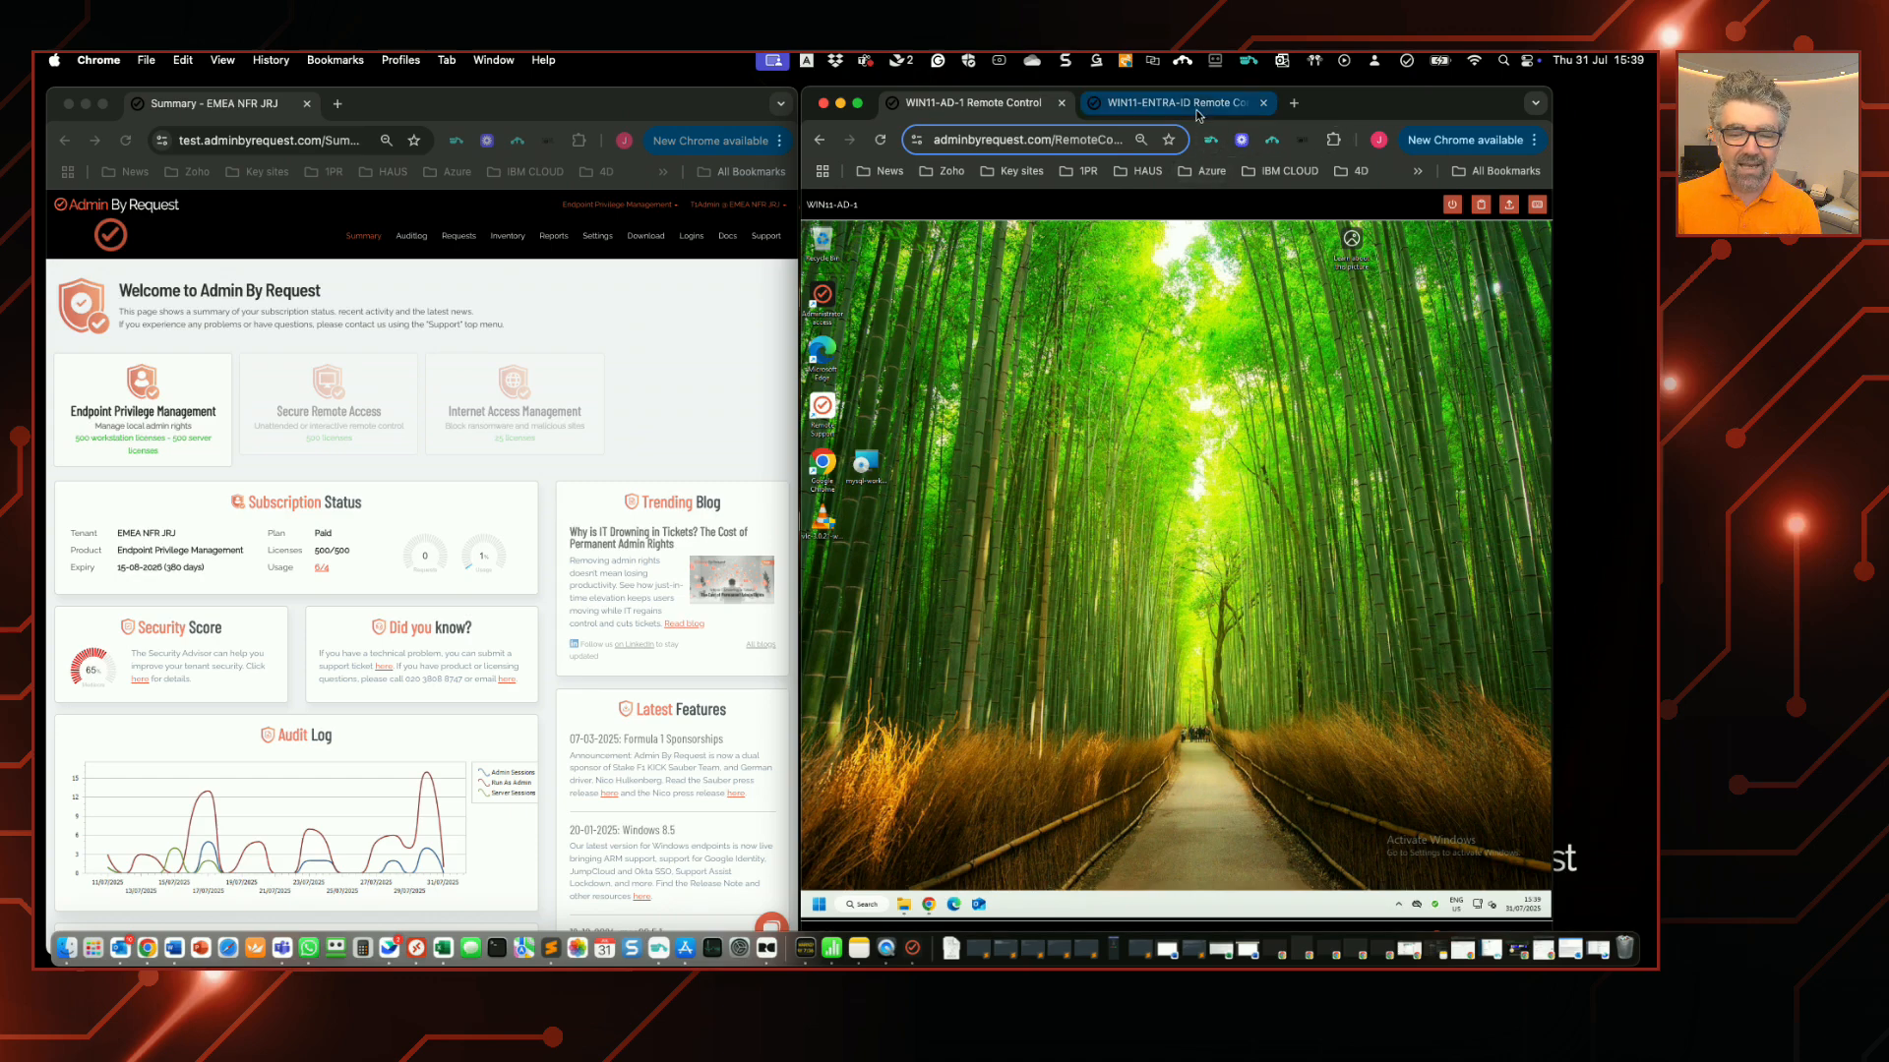
mouse_move(1197, 110)
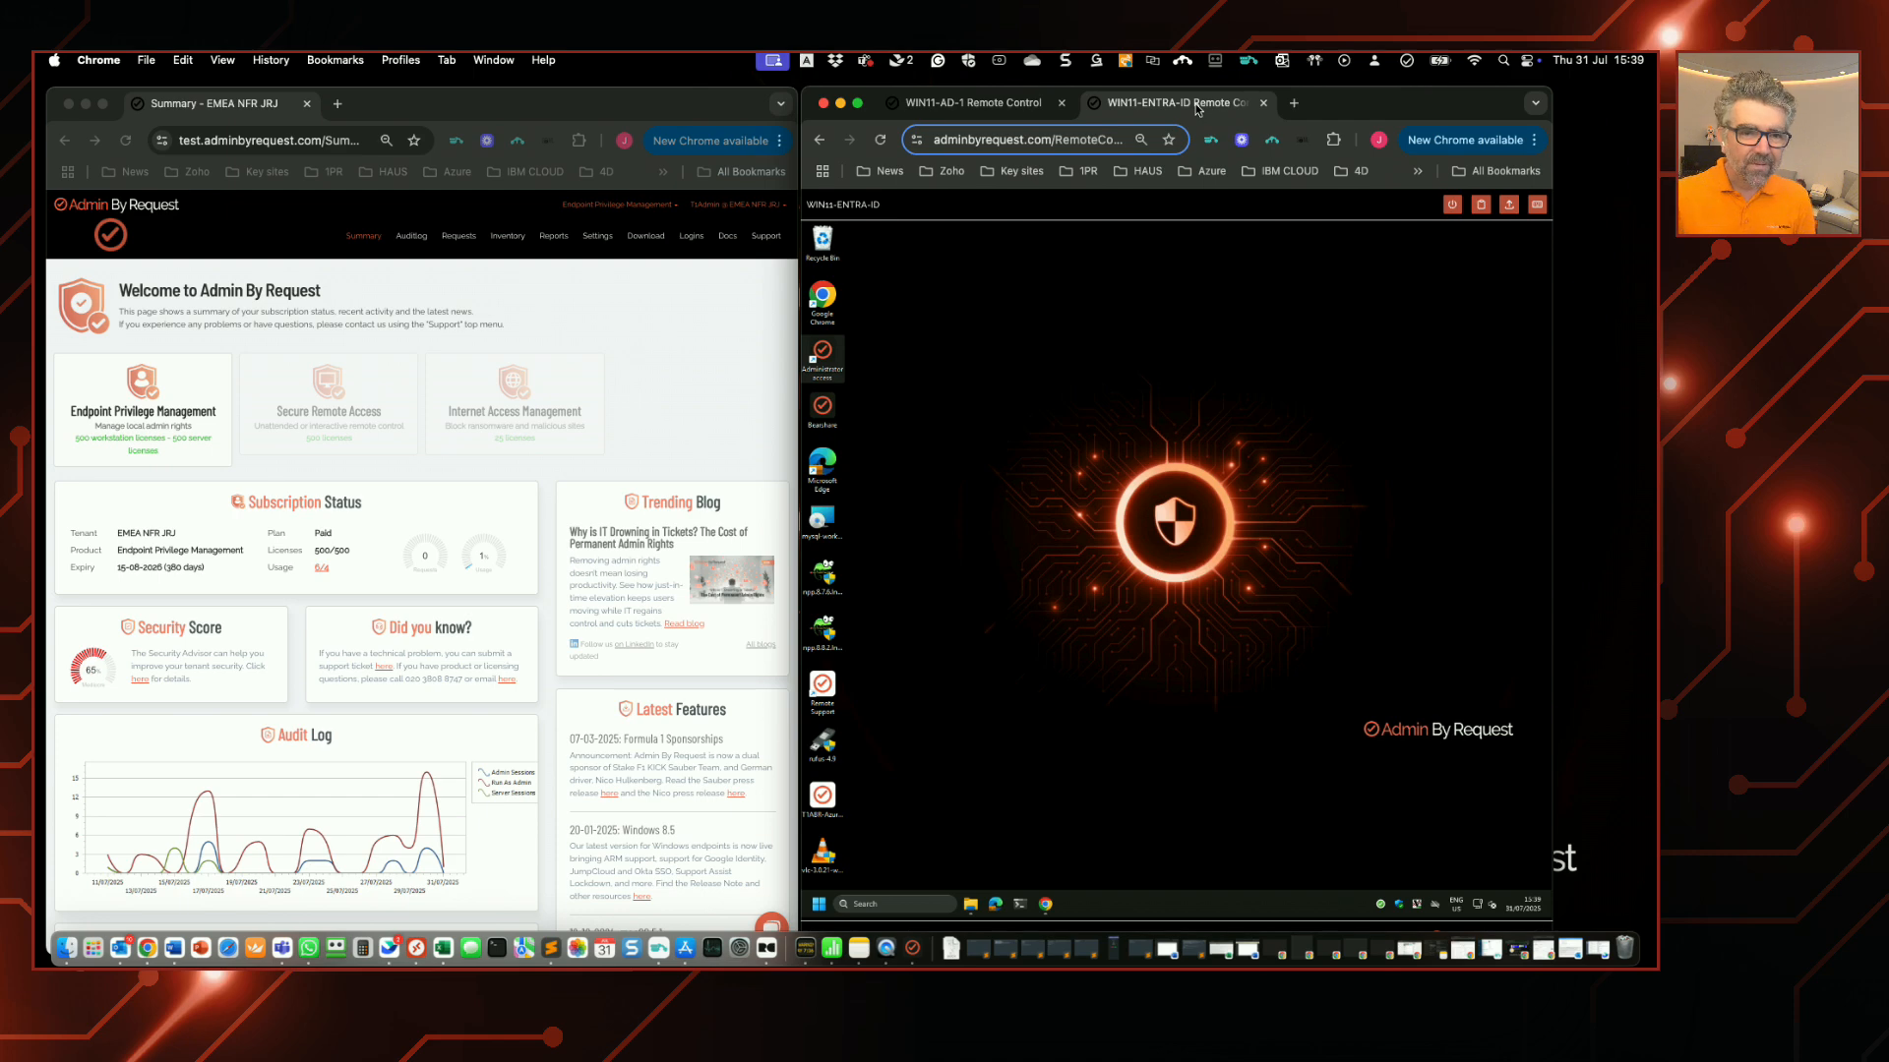
mouse_move(1166, 248)
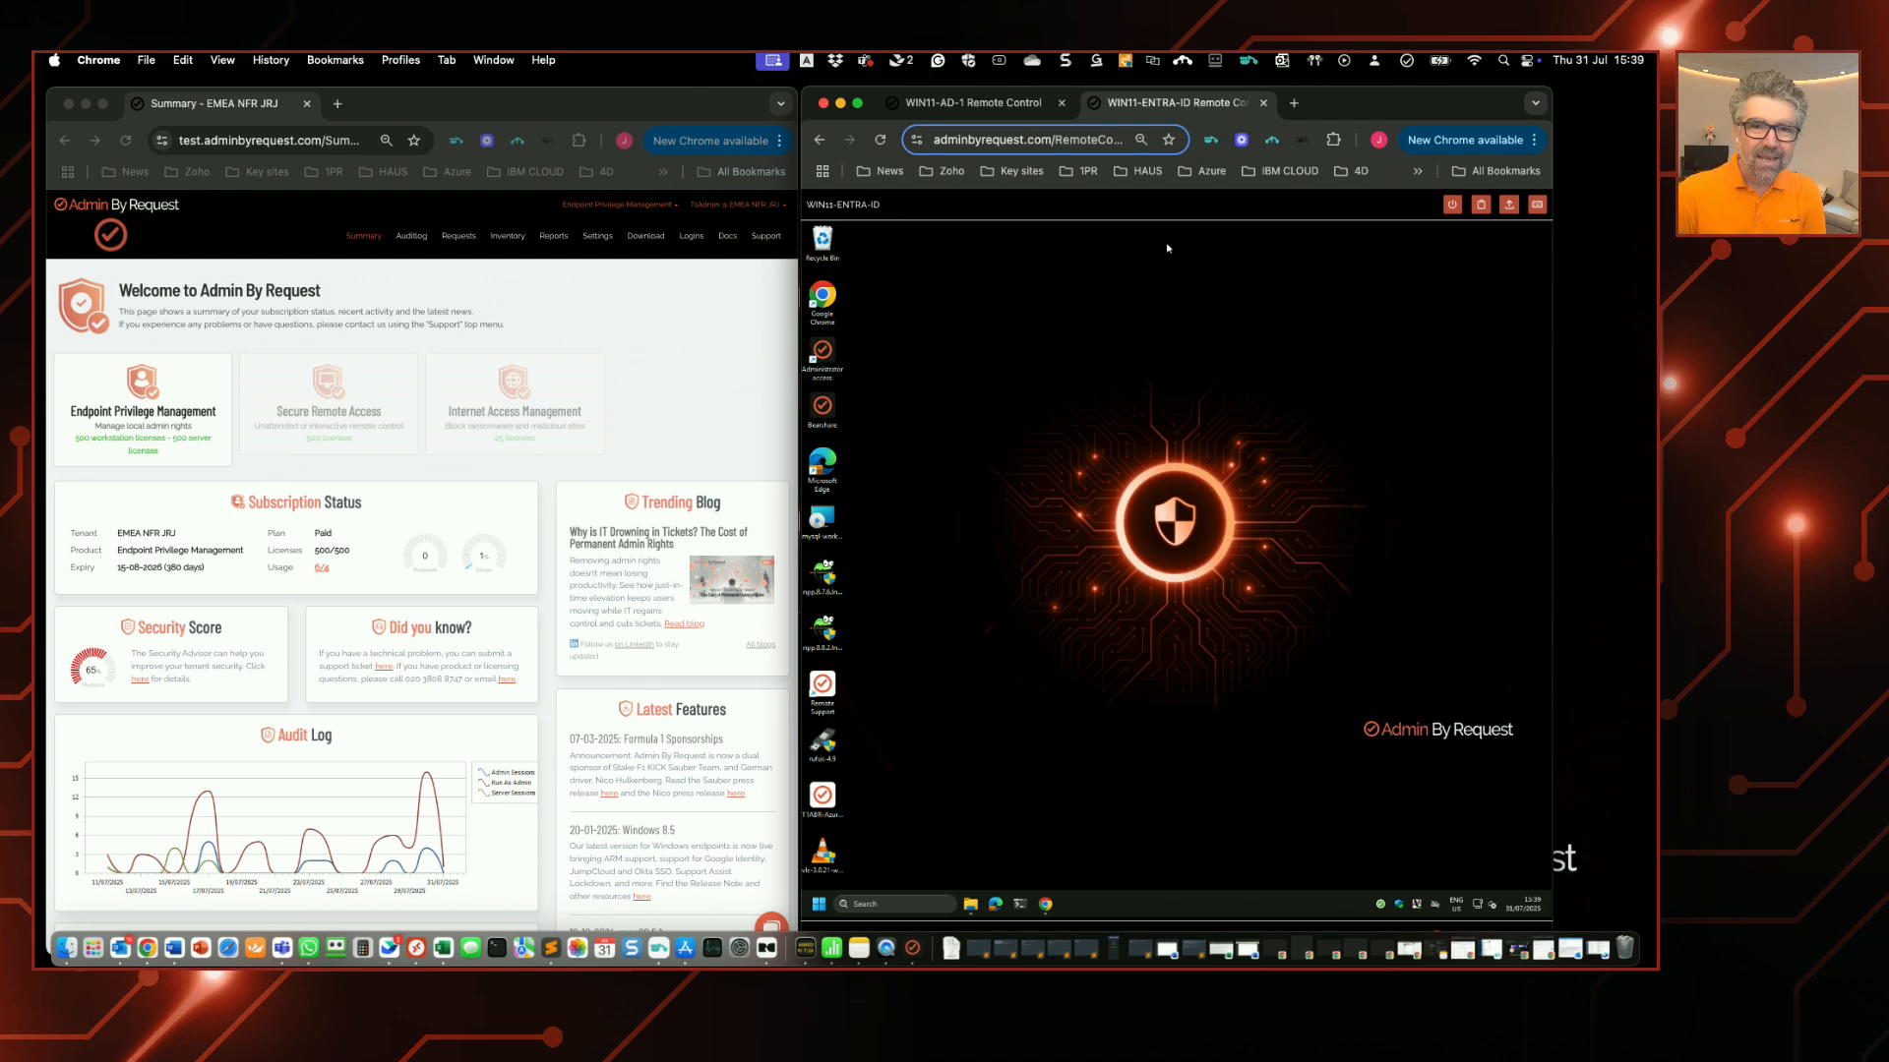
mouse_move(1149, 331)
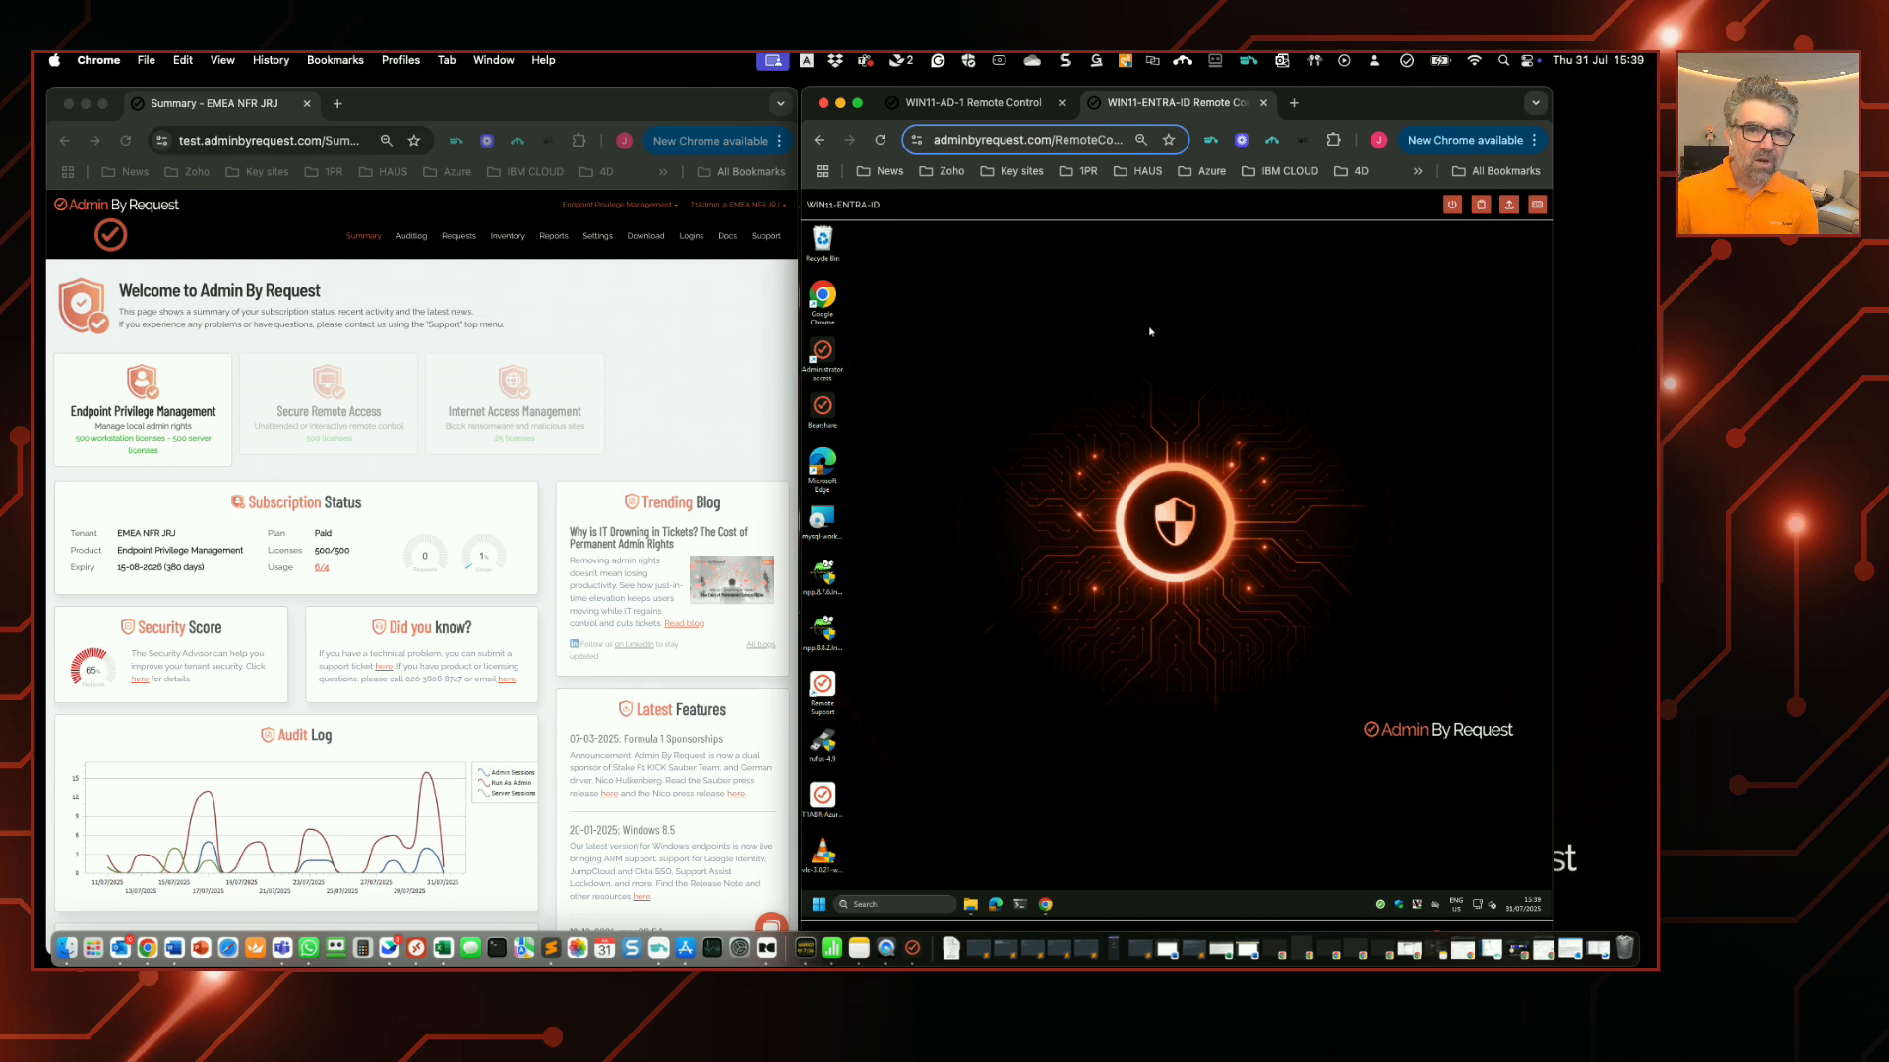
mouse_move(1149, 391)
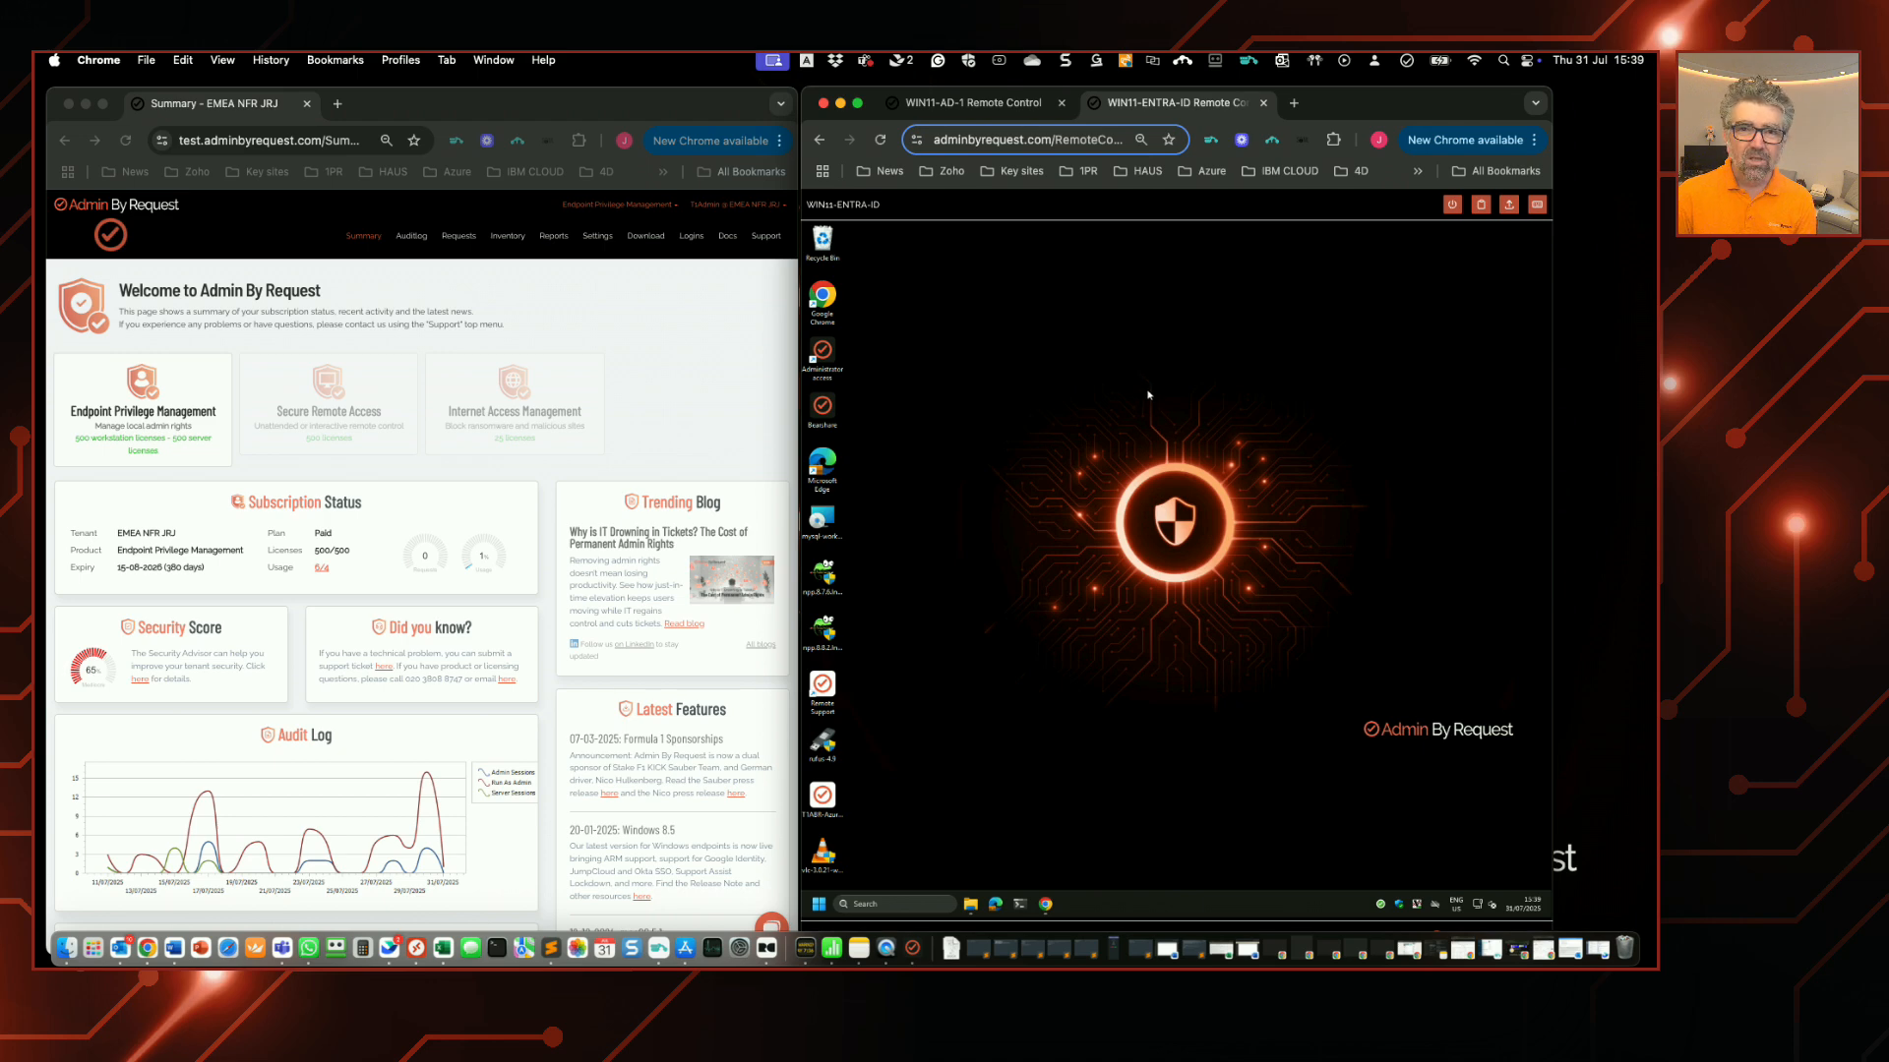
mouse_move(991, 763)
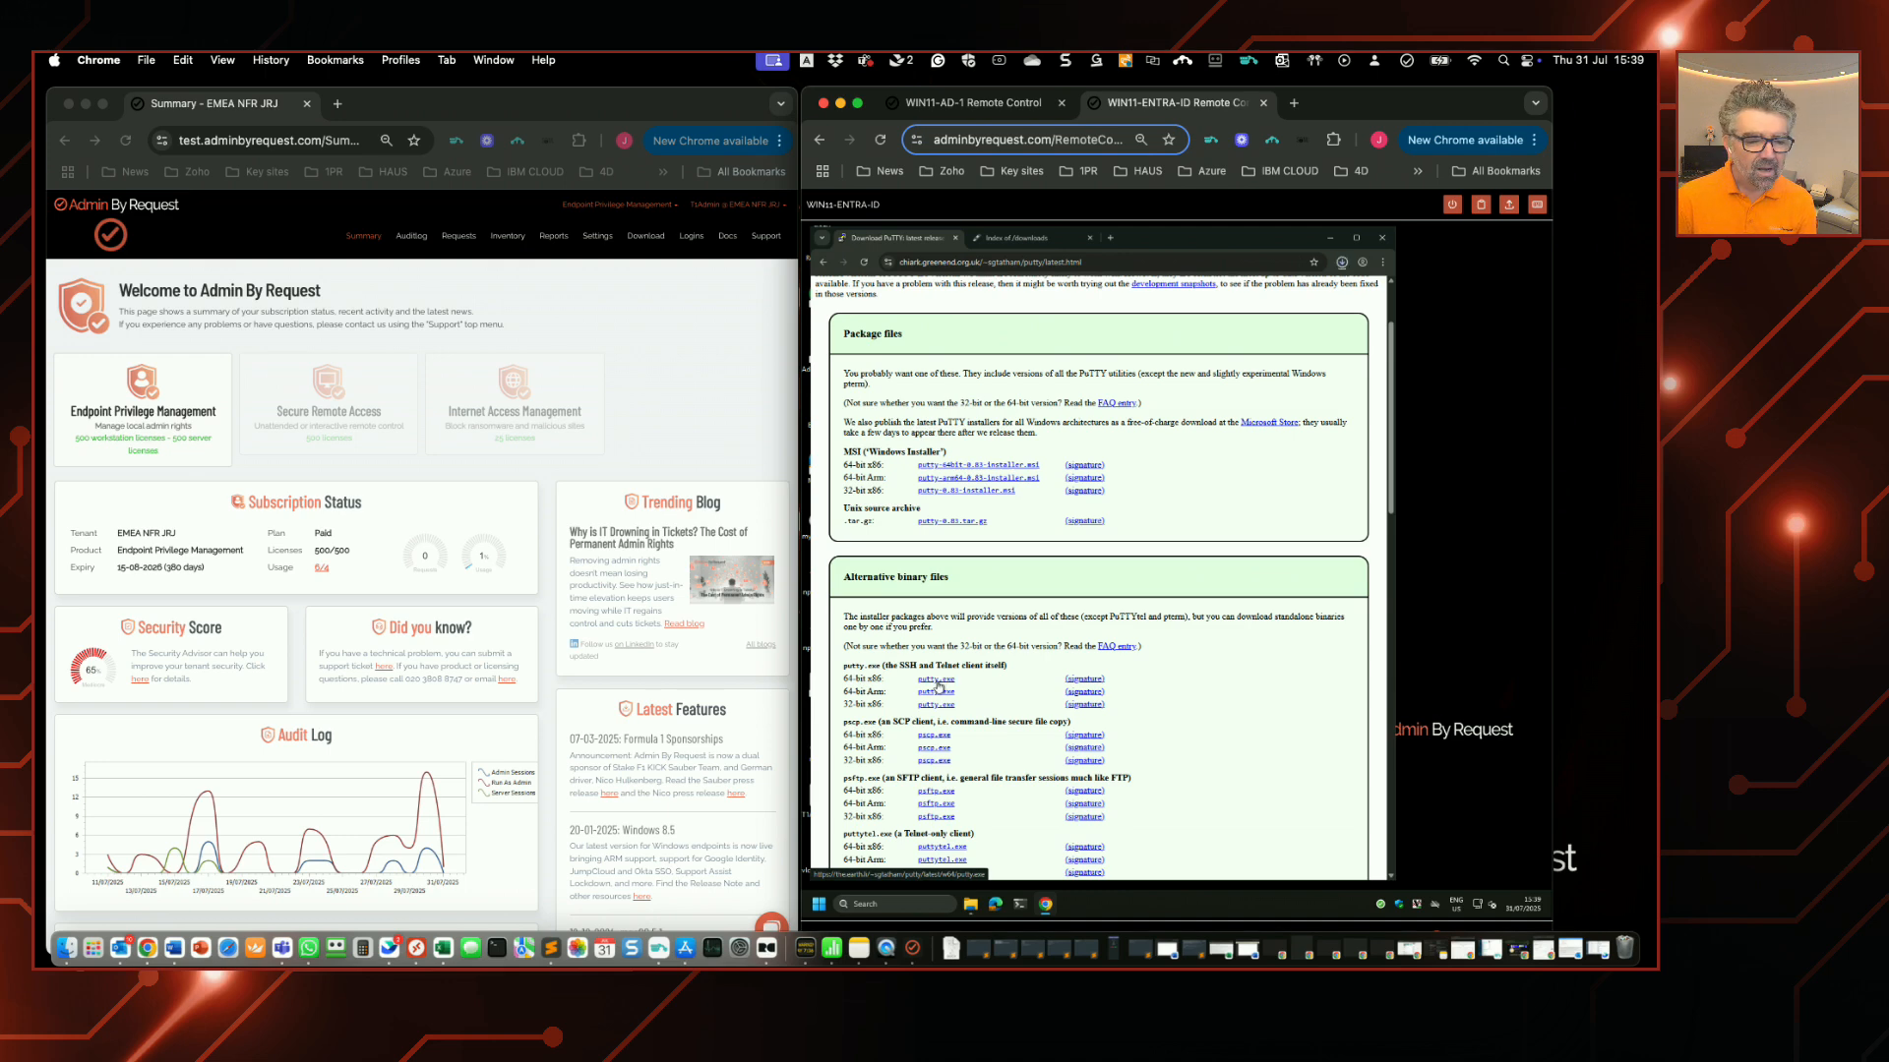
click(936, 690)
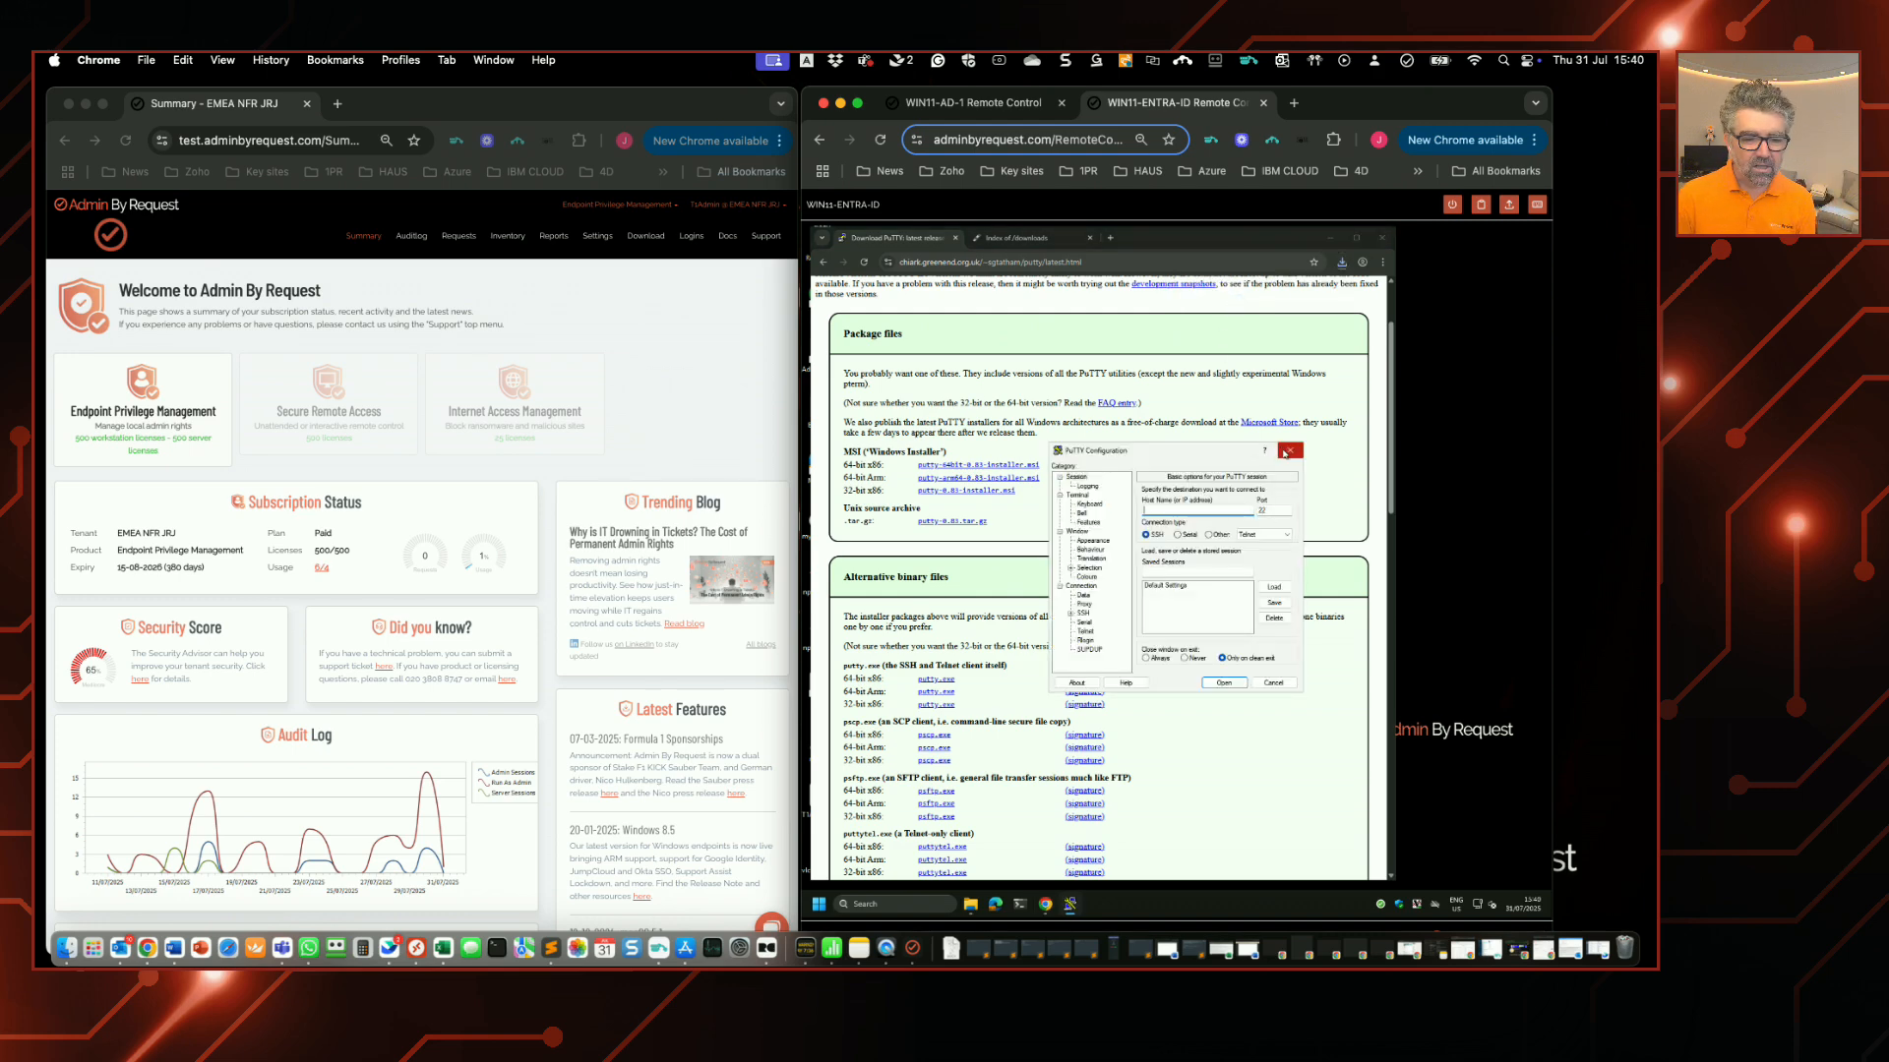
click(1288, 450)
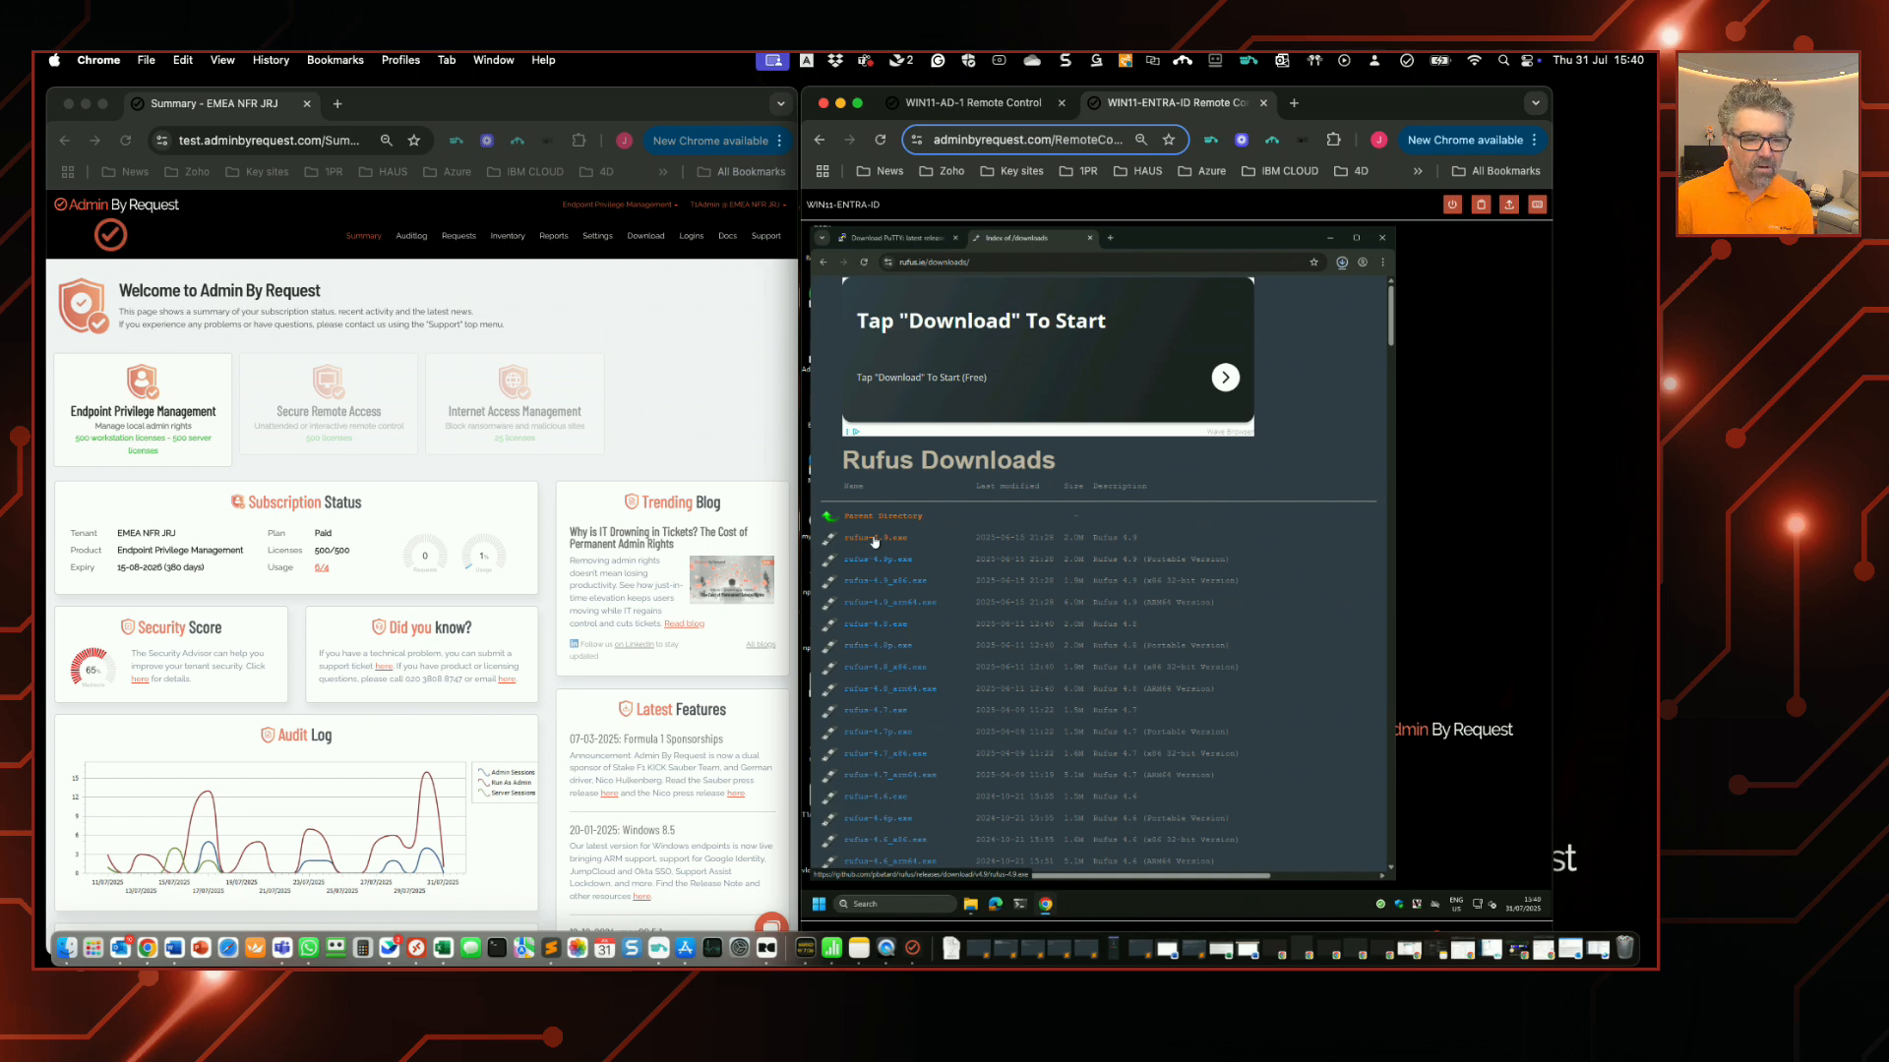
Step: Download rufus-4.9.exe, run it, and dismiss the Windows admin-credentials prompt it raises
click(874, 537)
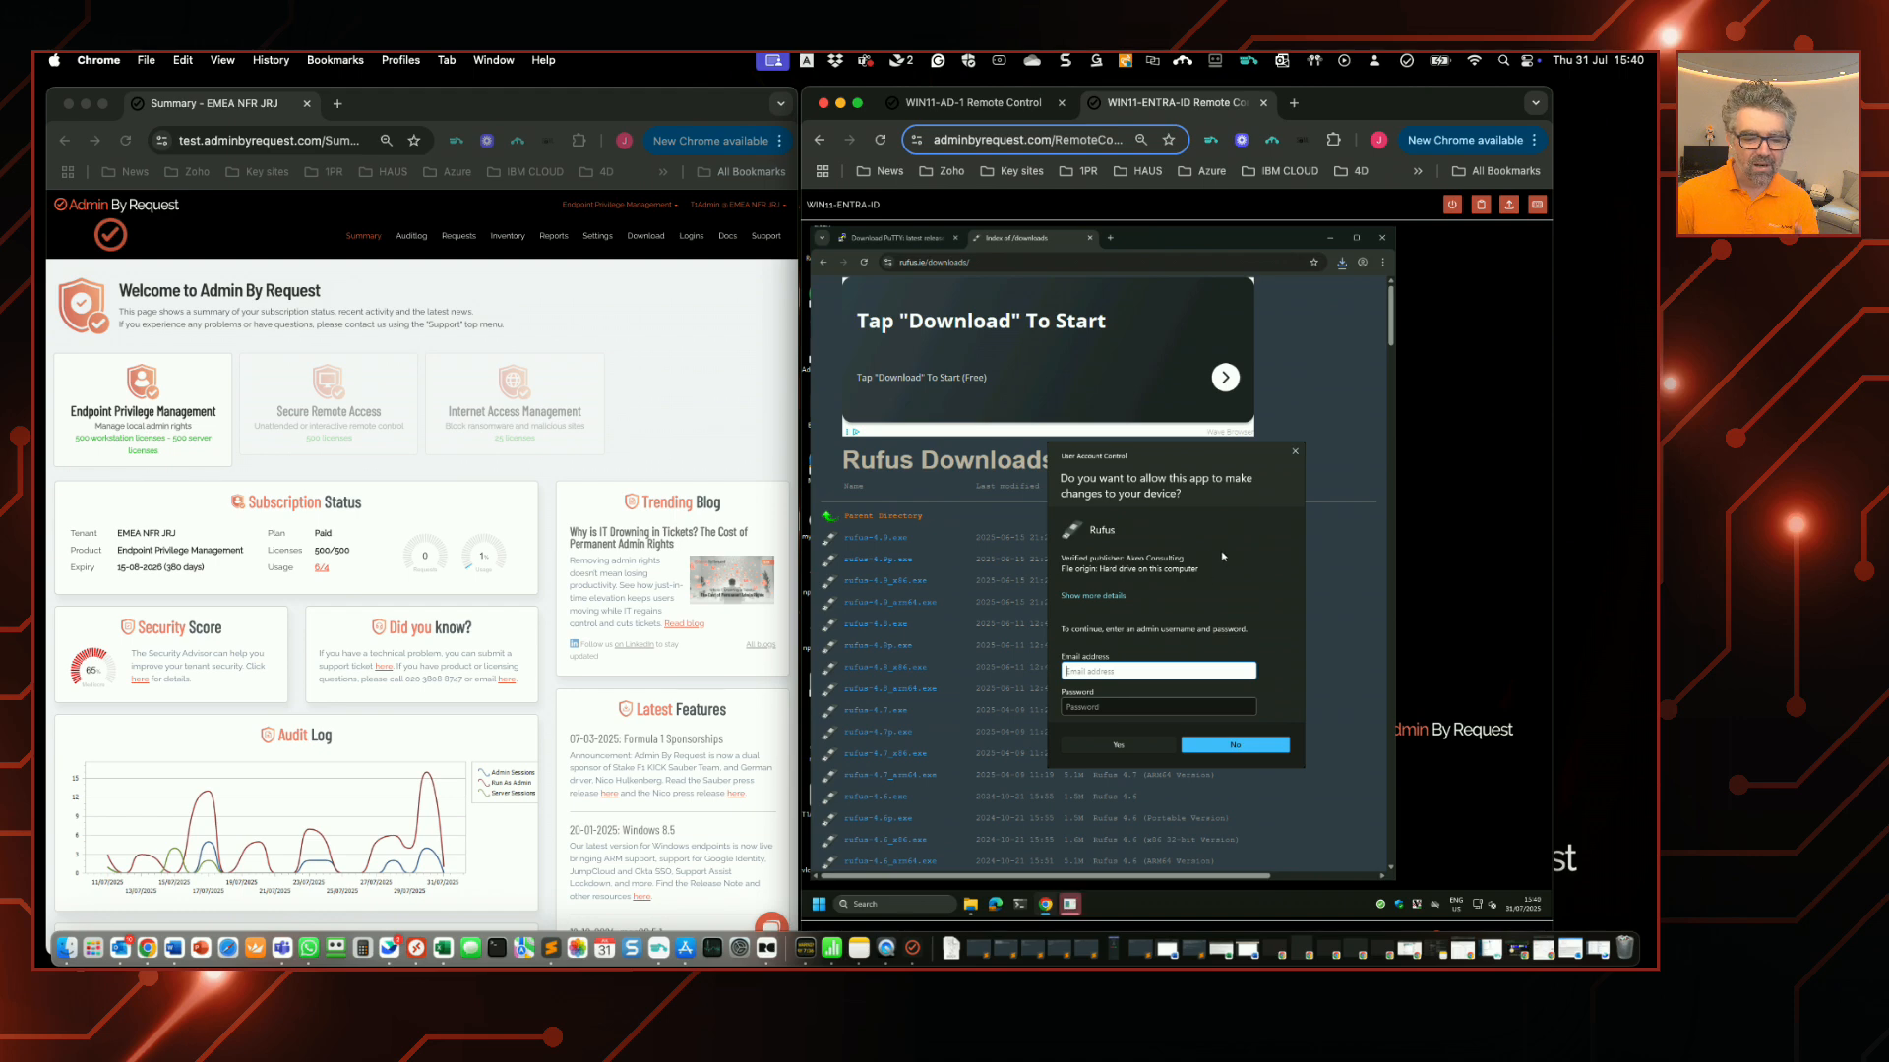
mouse_move(1190, 637)
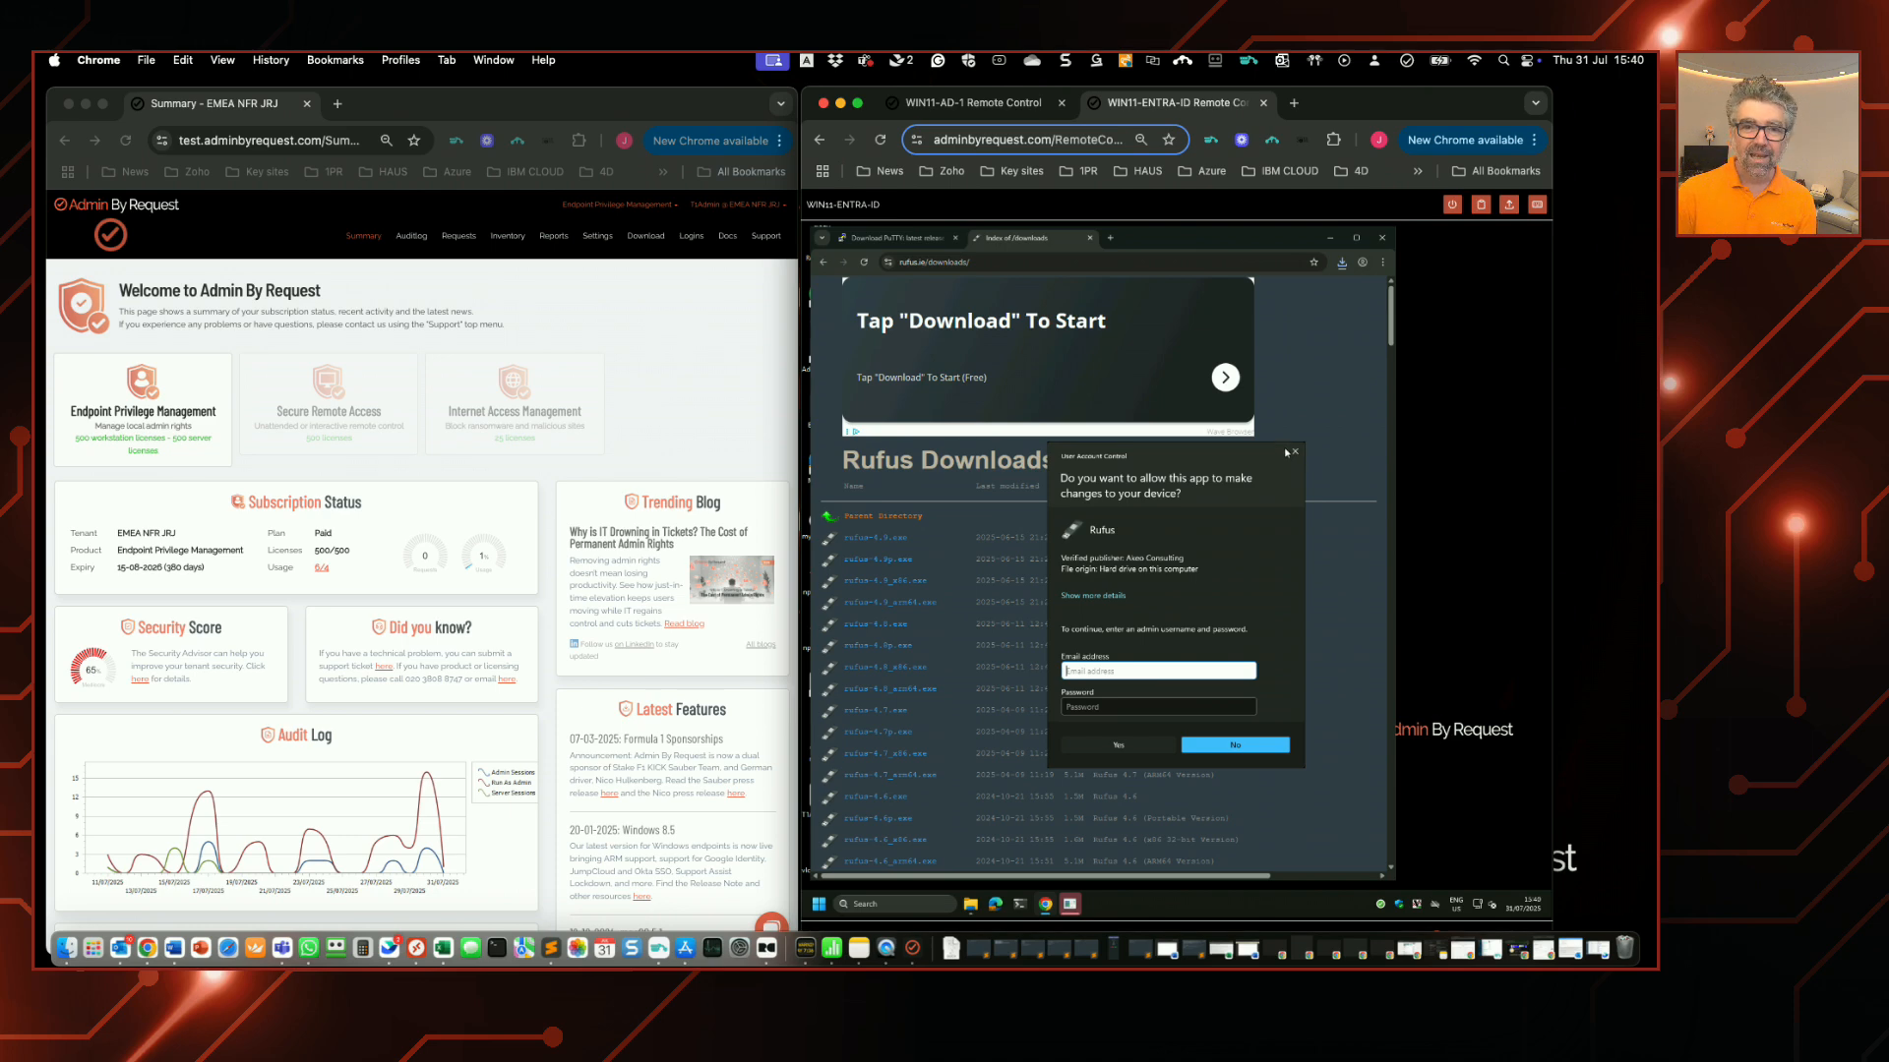
click(1235, 744)
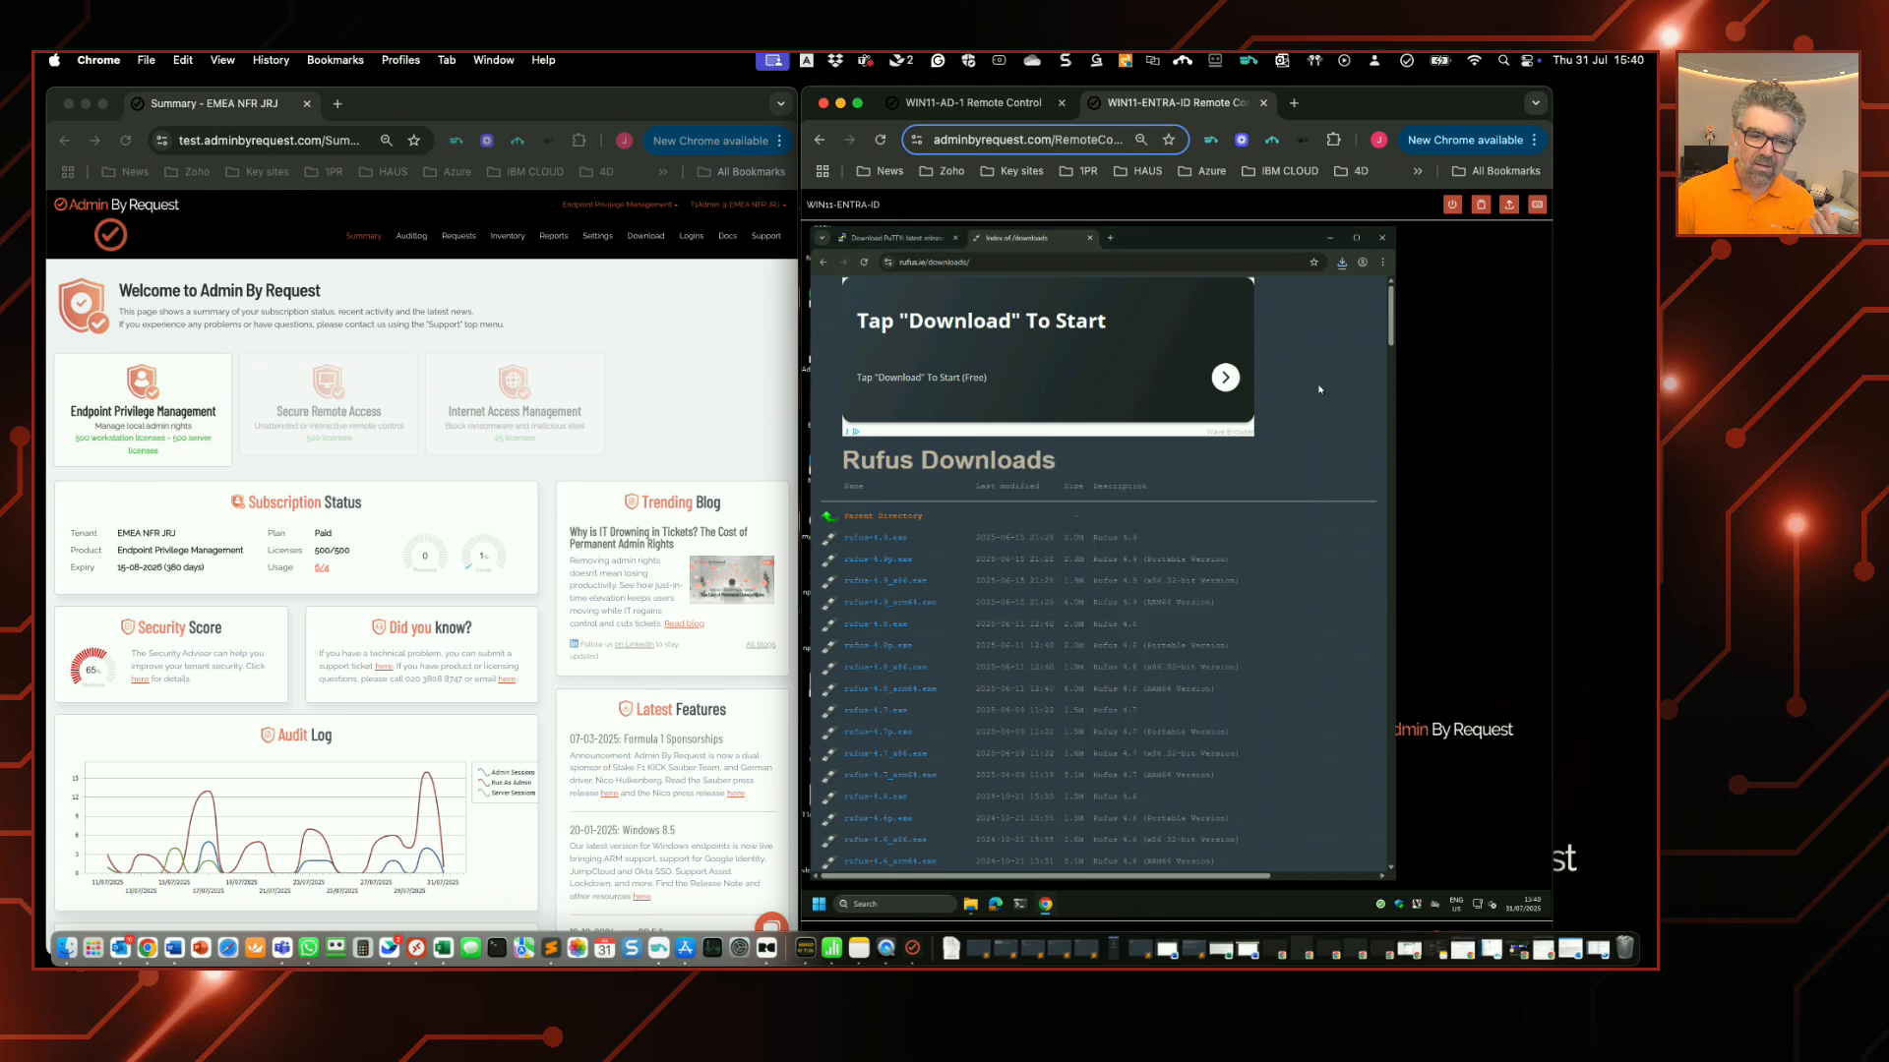
mouse_move(1381, 262)
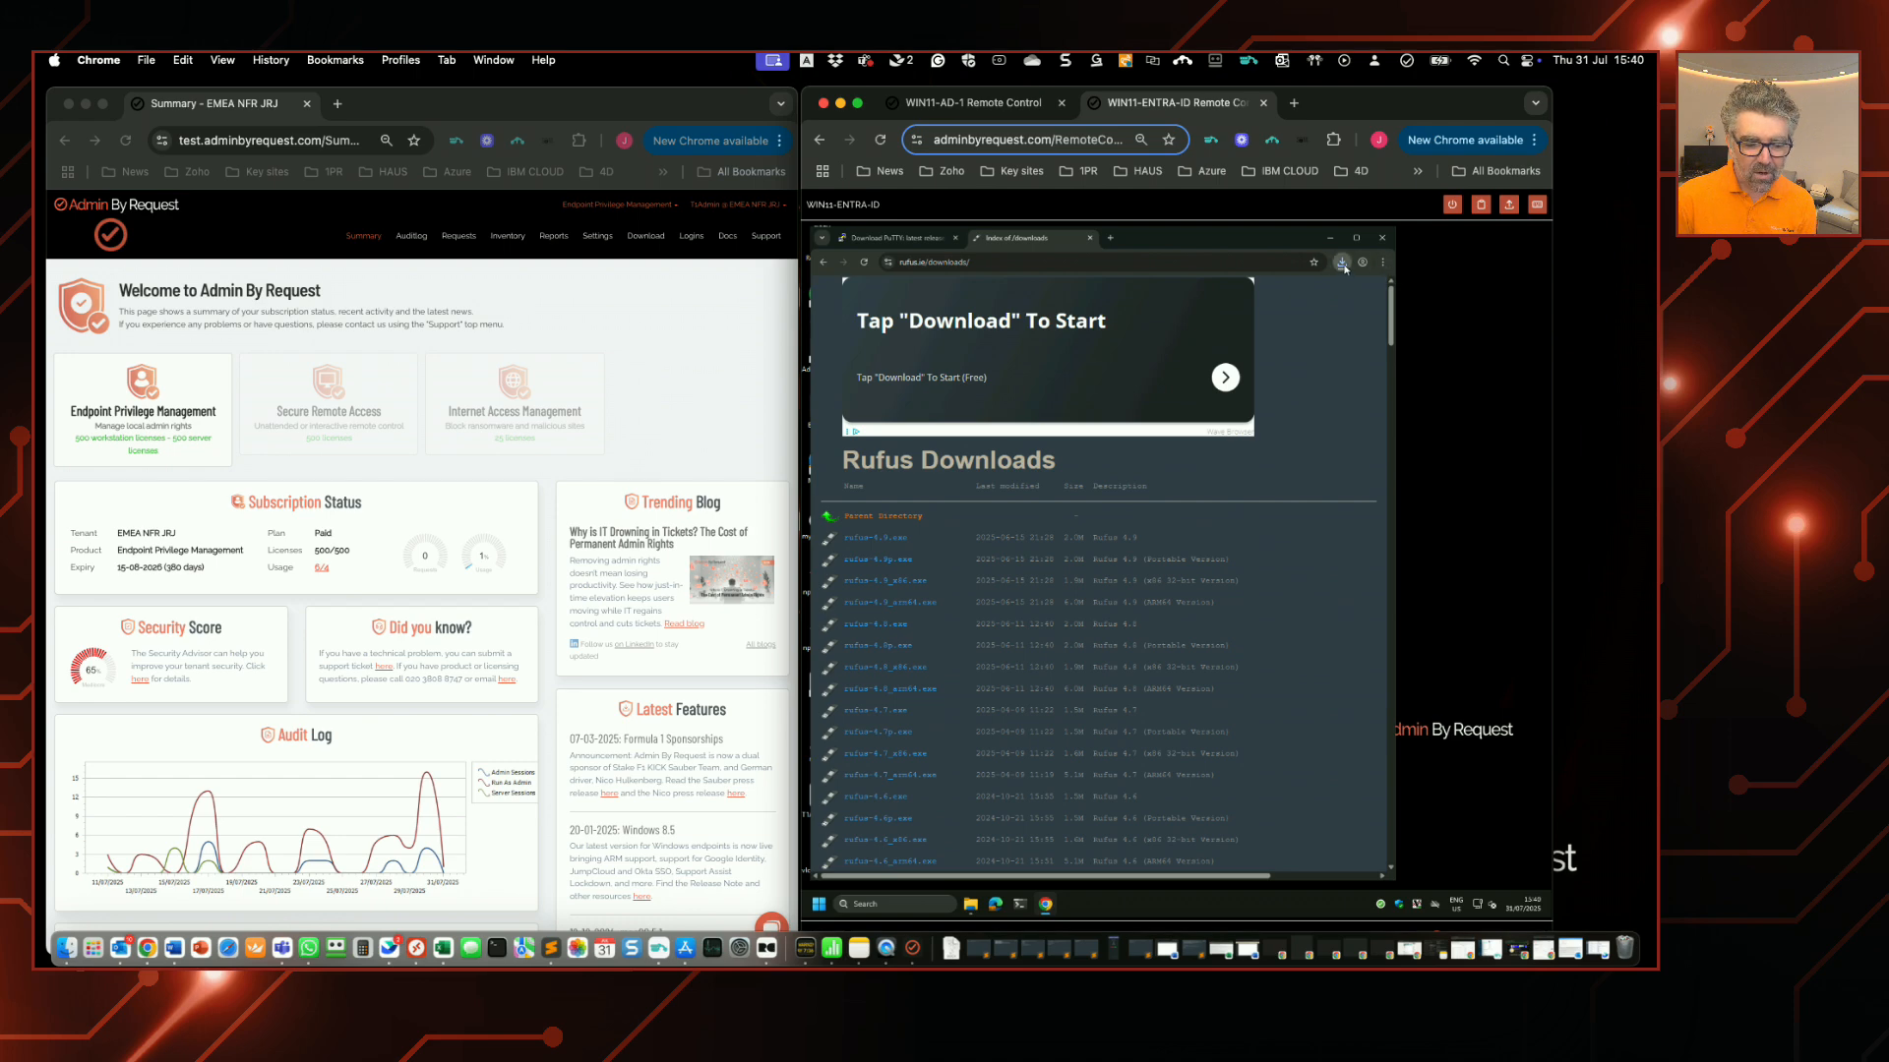
Step: Relaunch Rufus from the Downloads folder and cancel the Admin By Request elevation dialog
click(1342, 261)
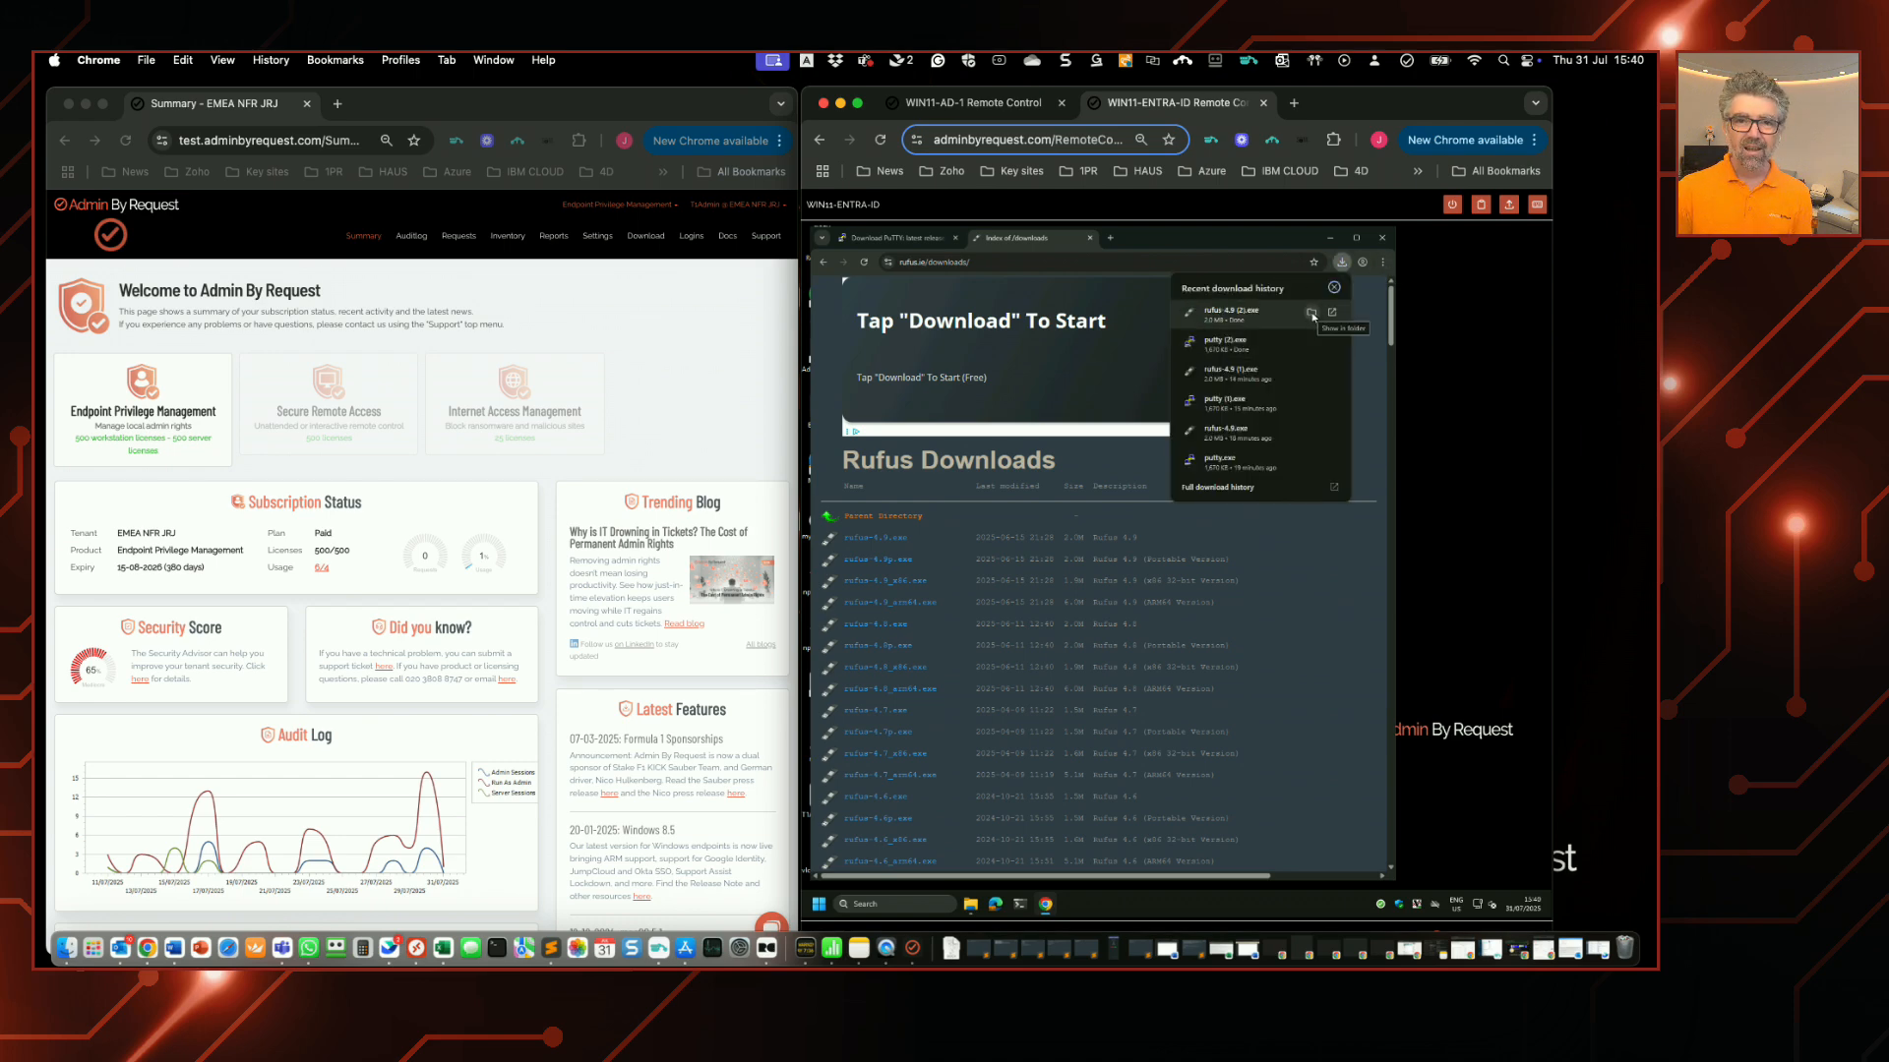
click(1310, 313)
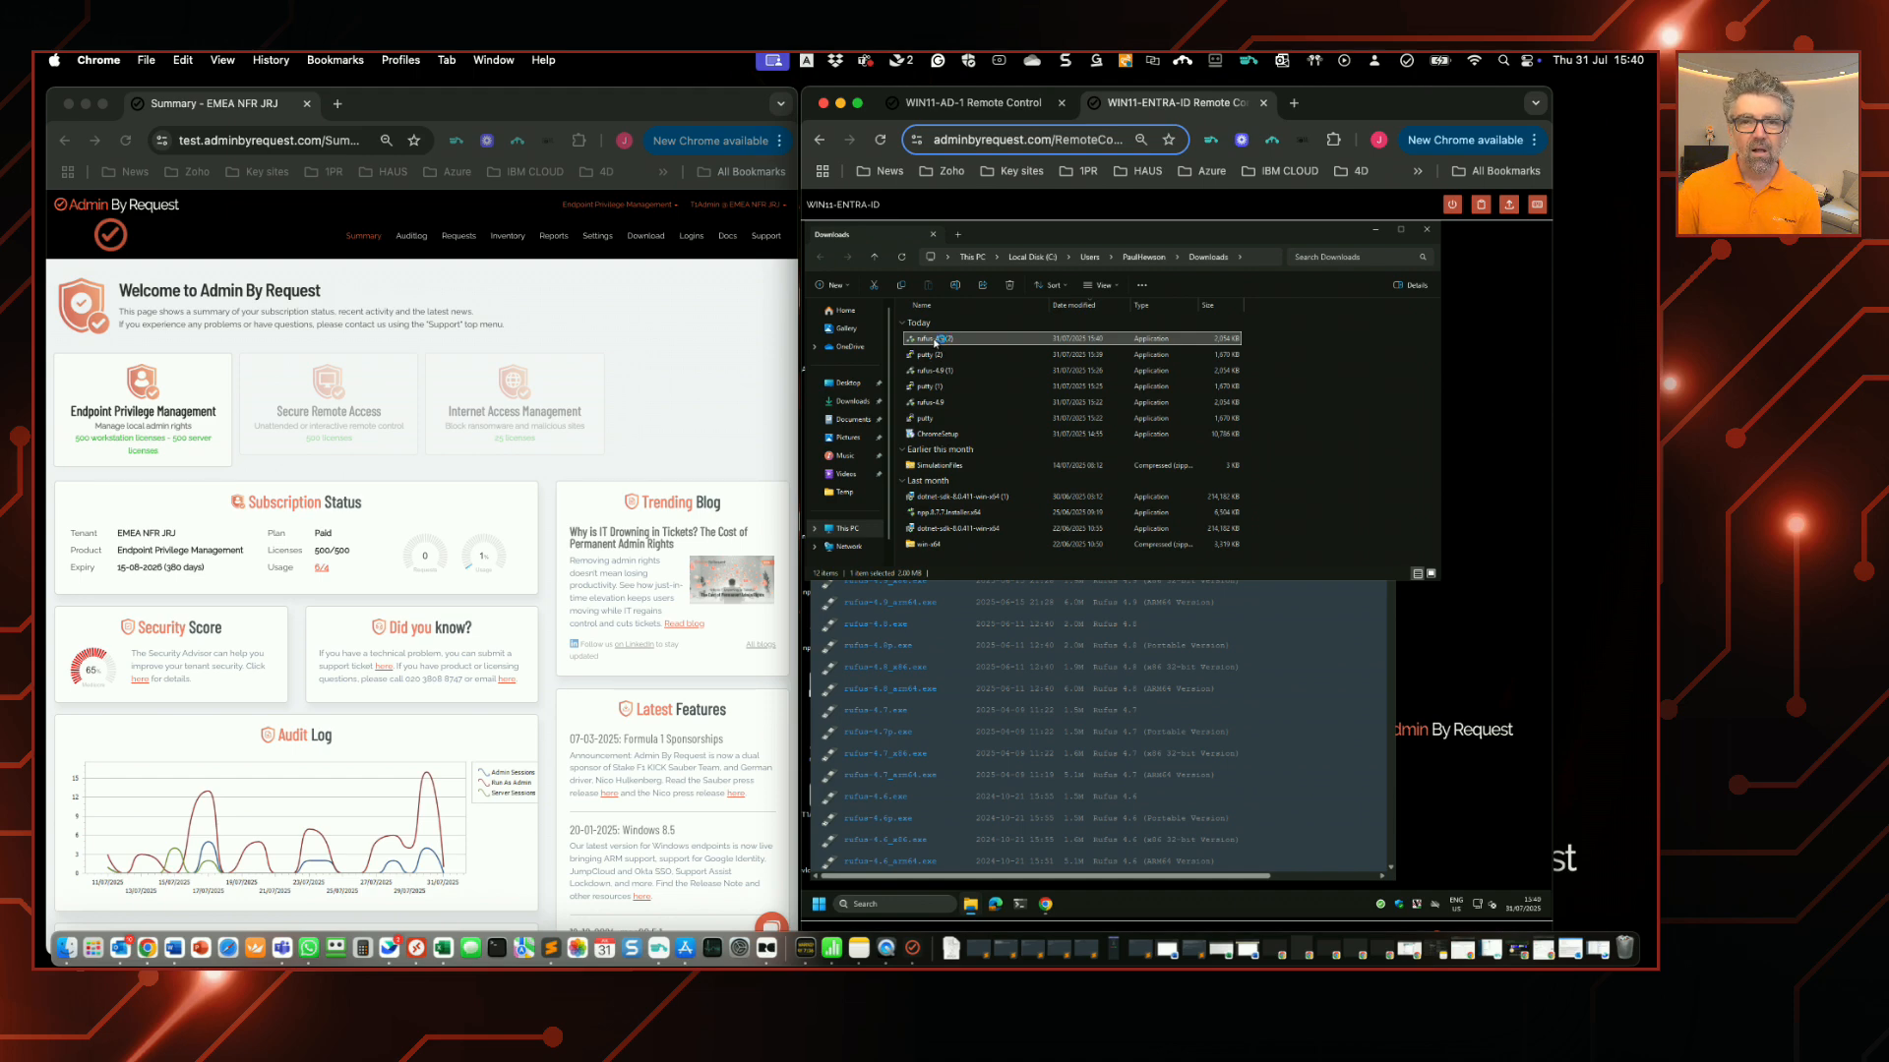
double_click(937, 338)
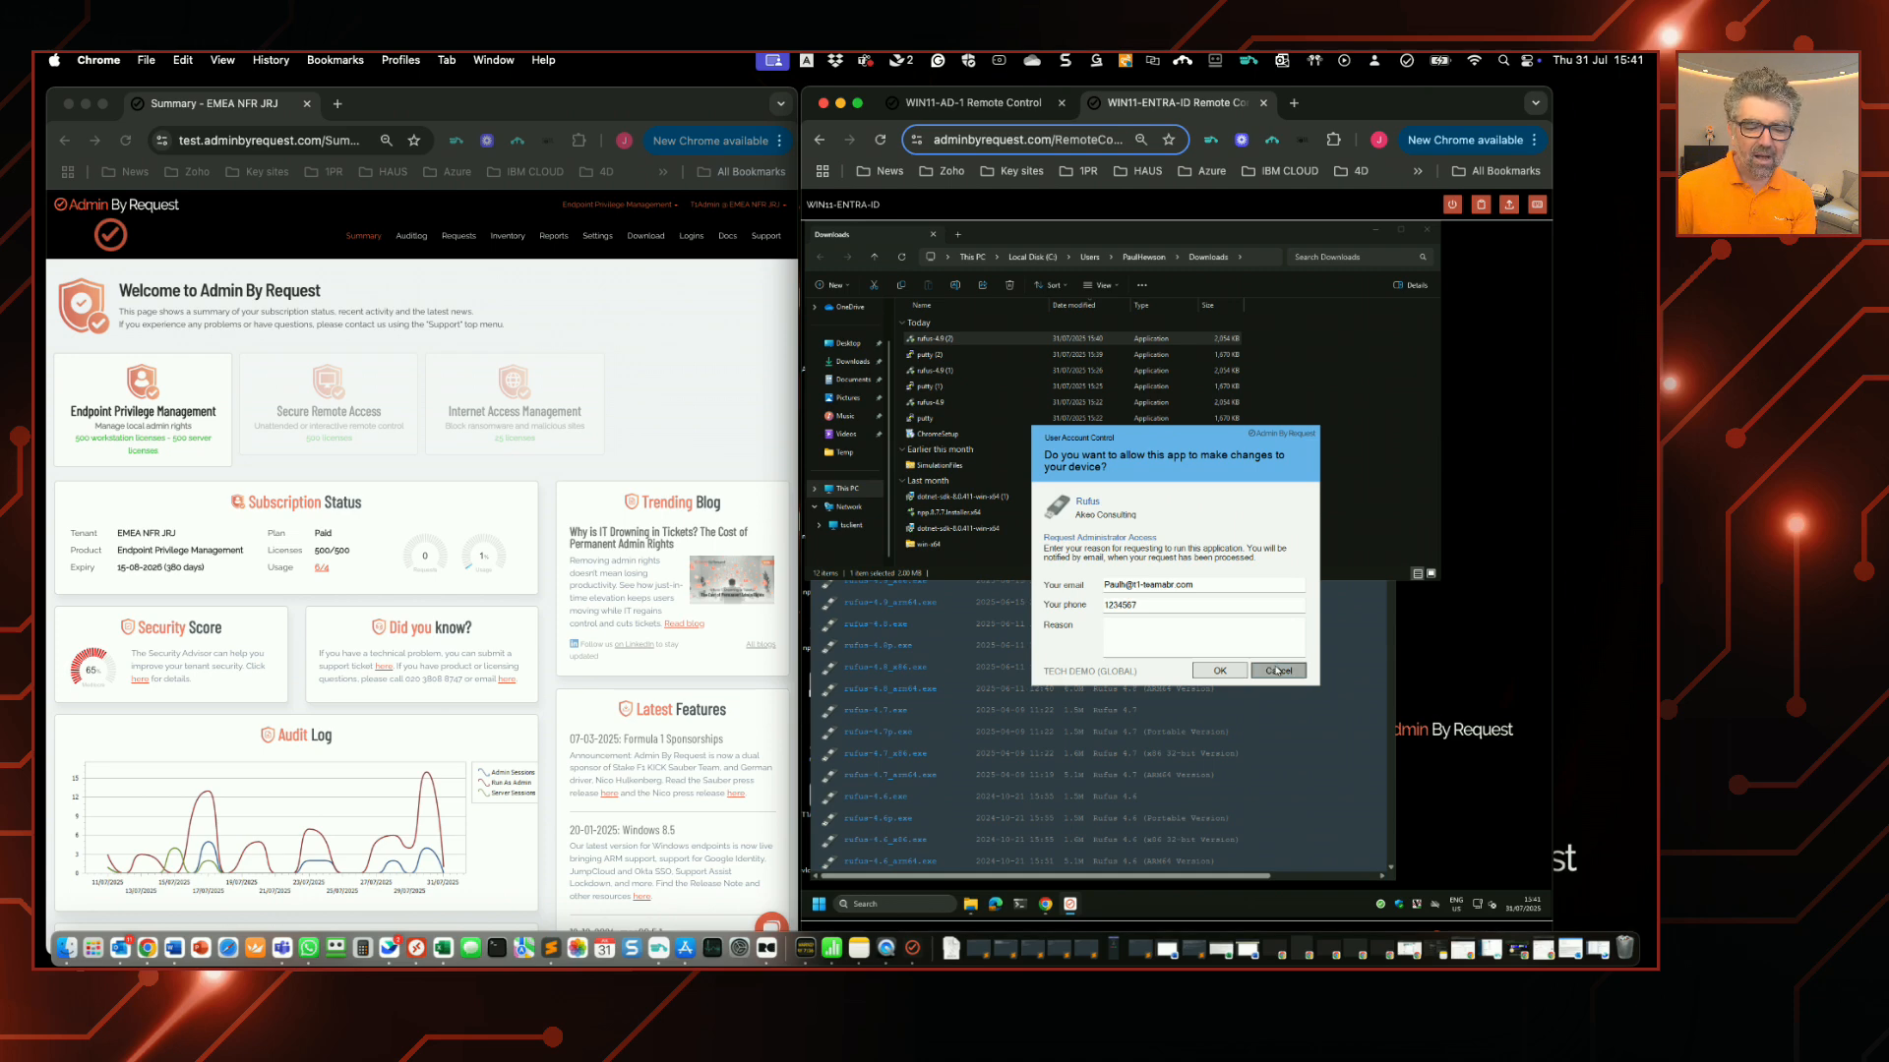
click(1278, 669)
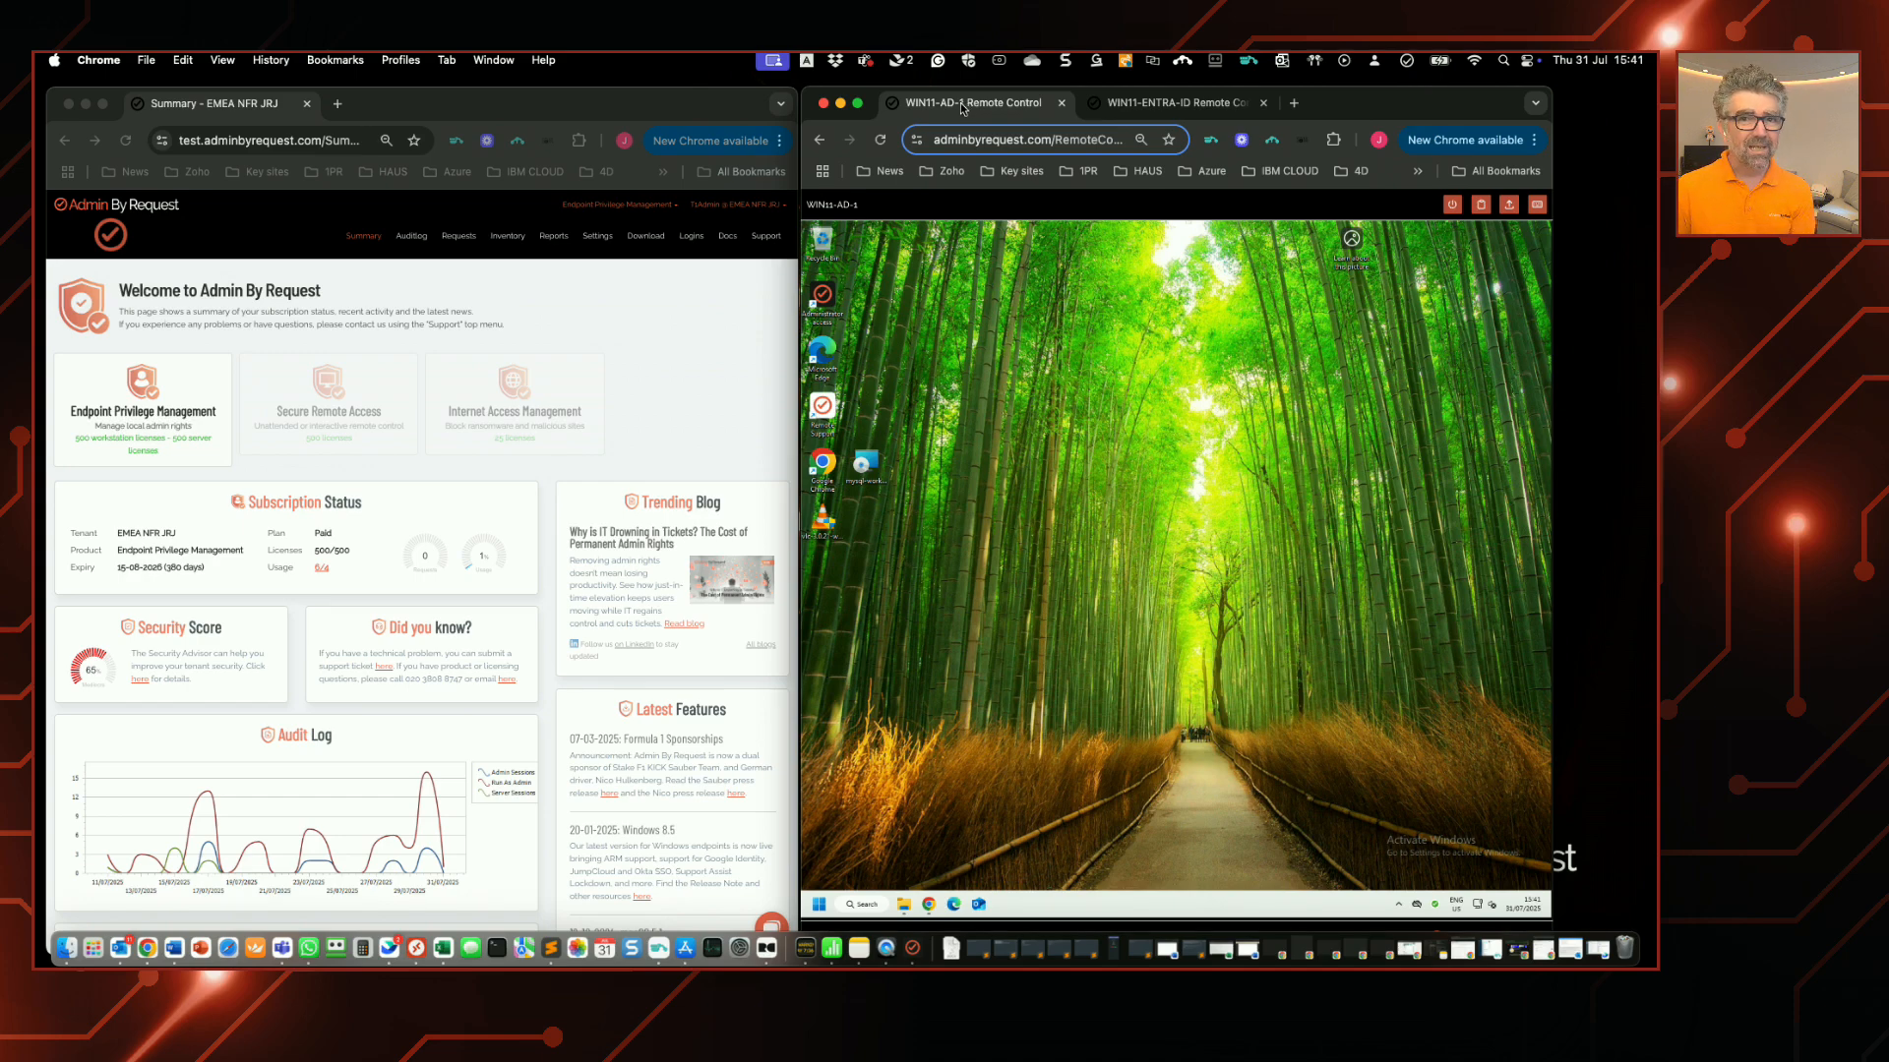
mouse_move(923, 842)
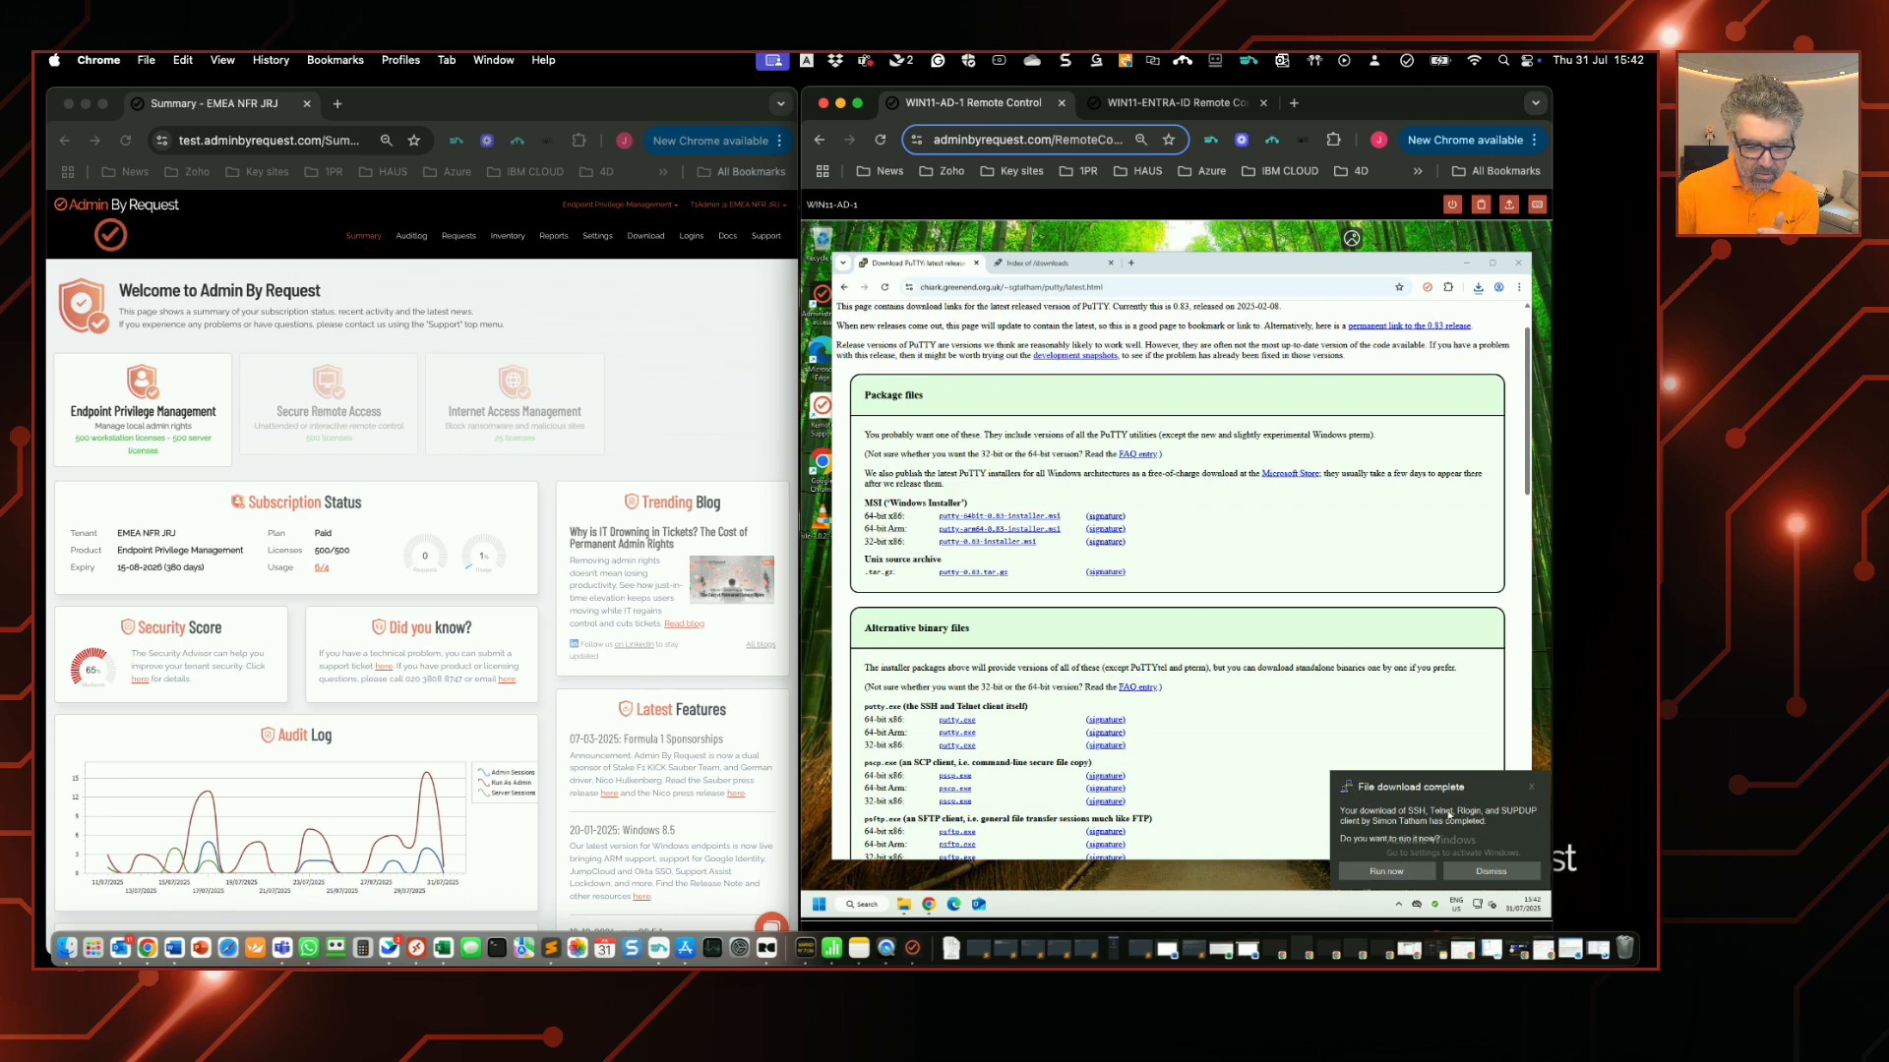
mouse_move(1413, 807)
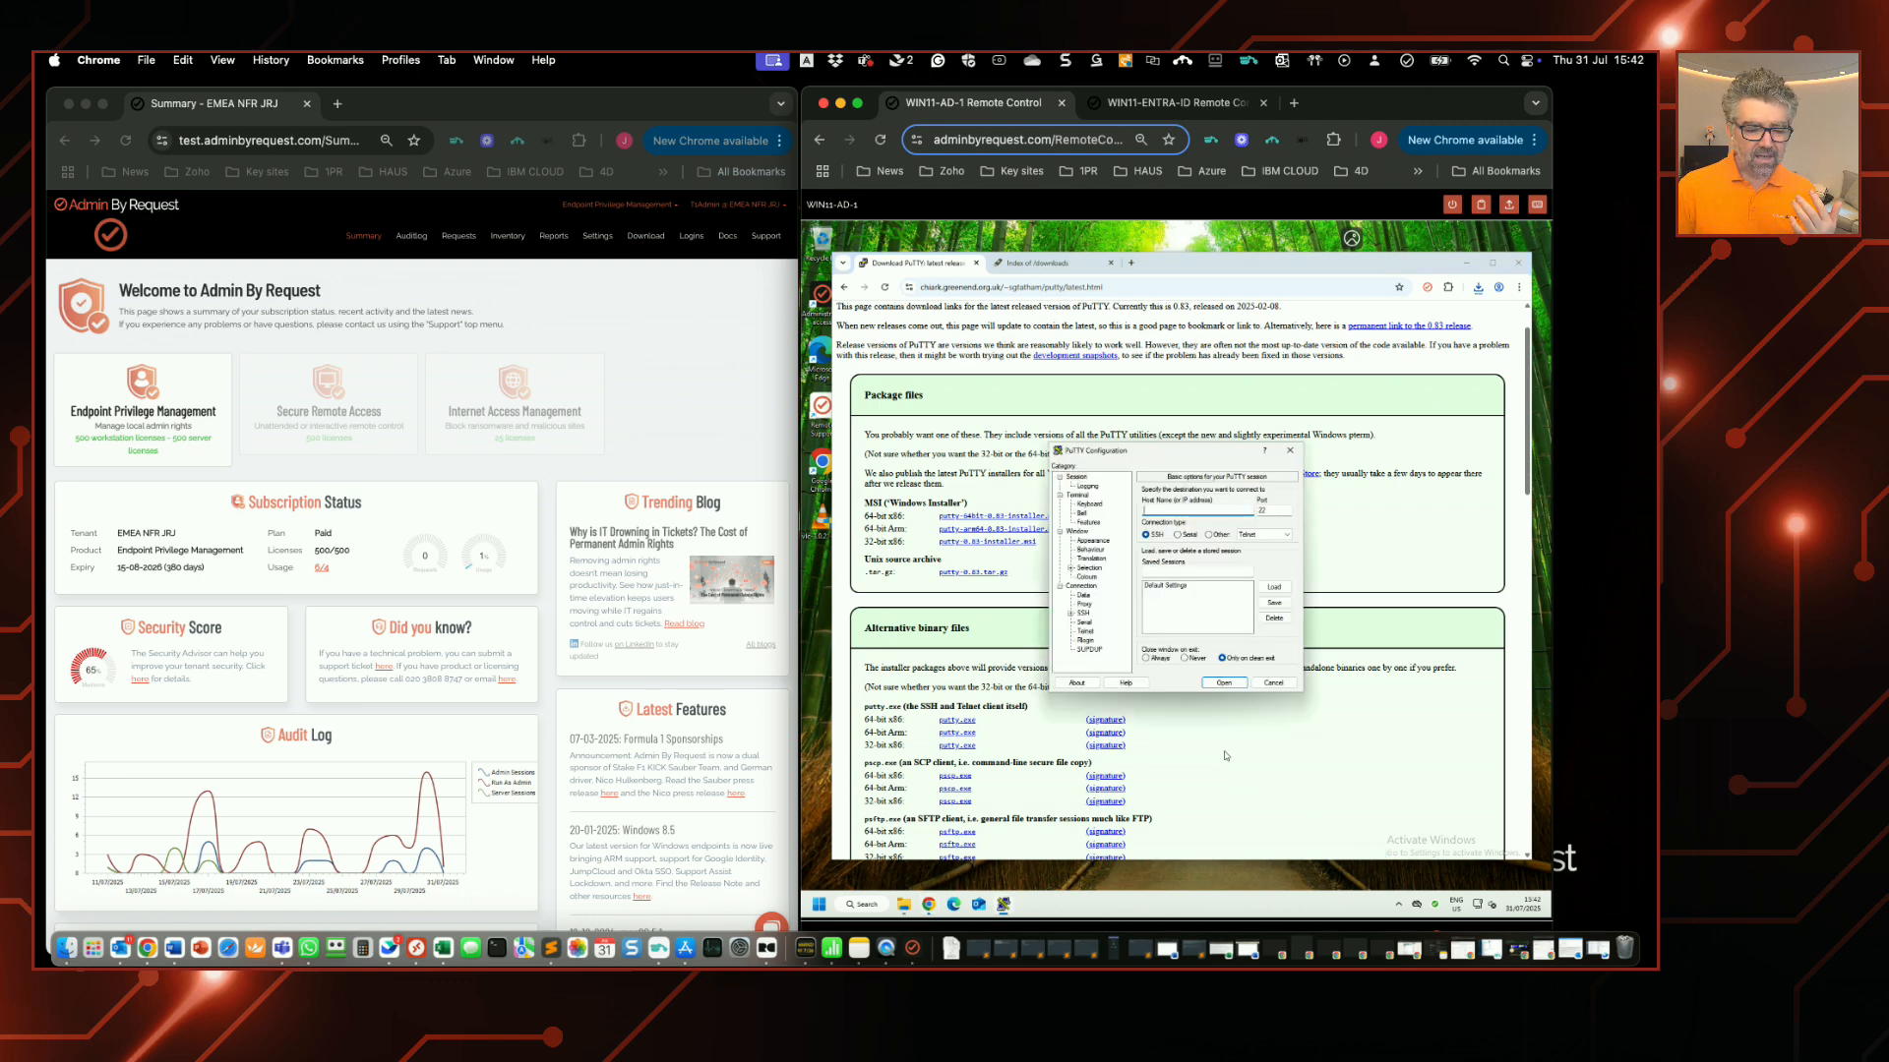
mouse_move(1219, 728)
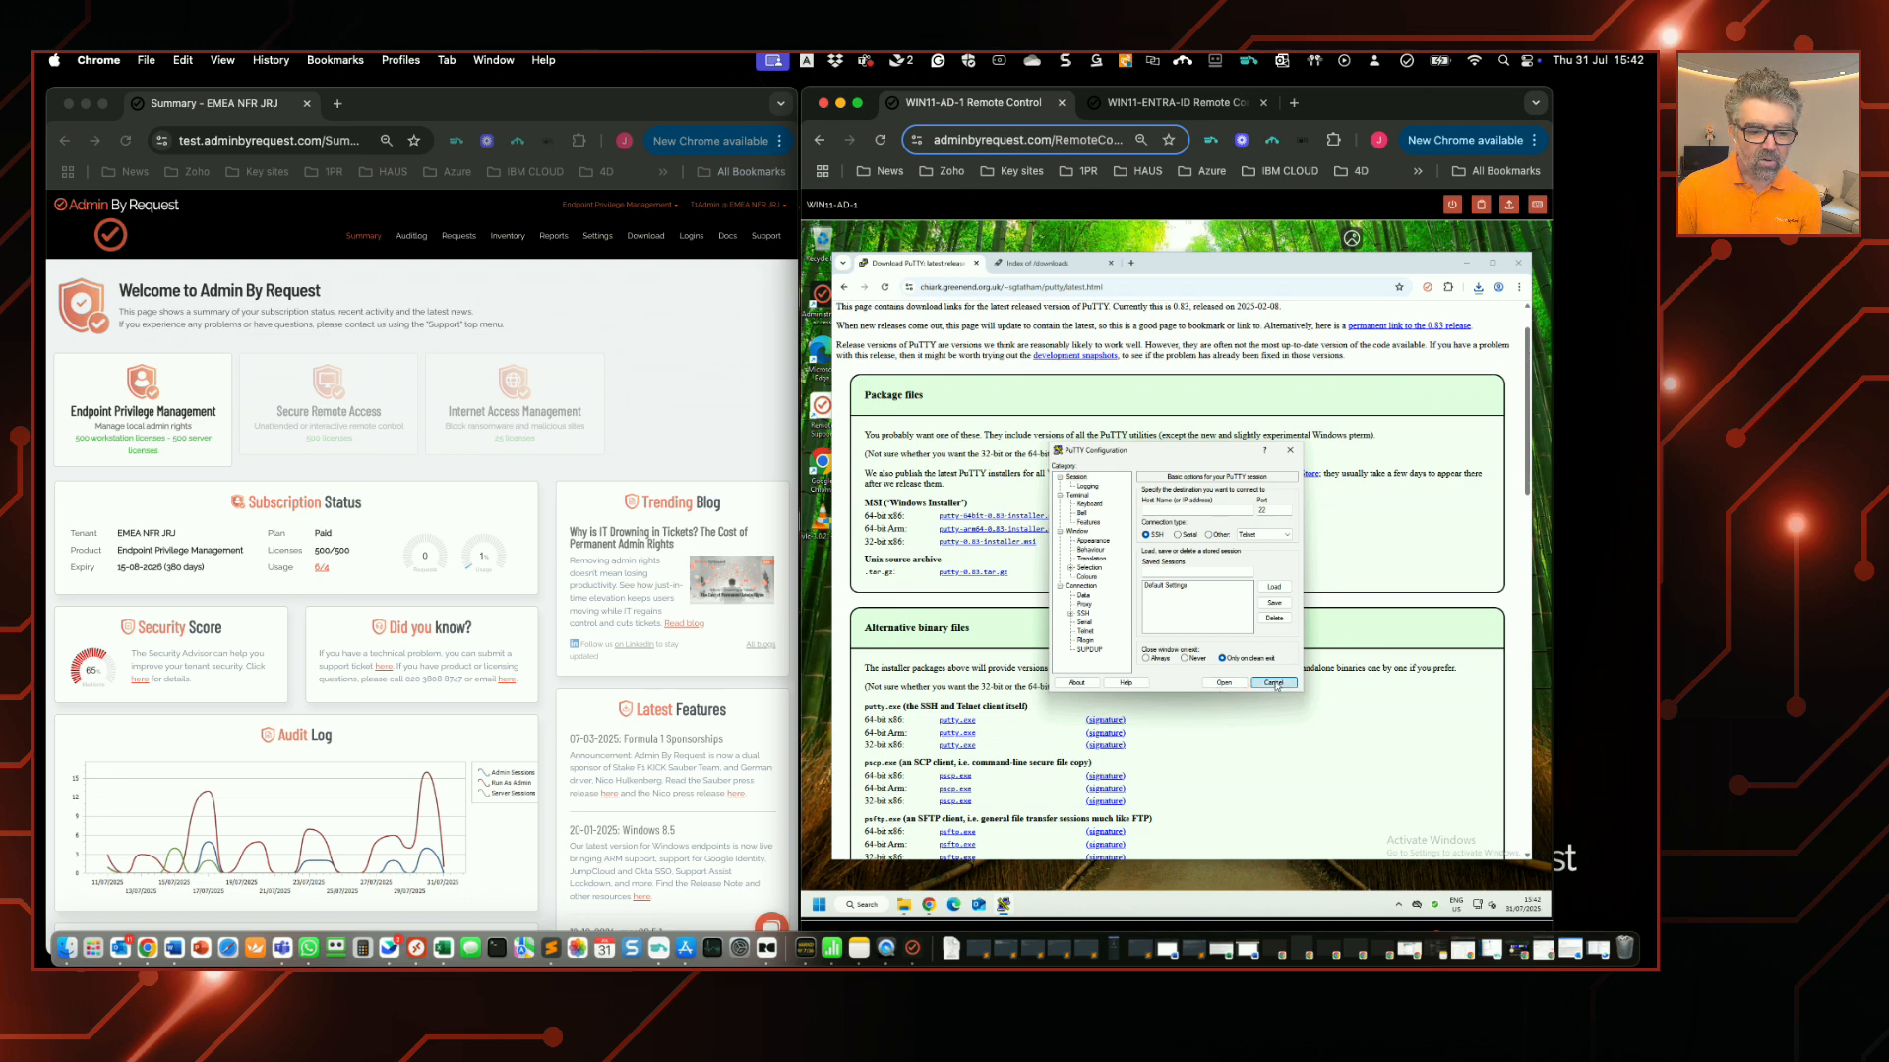
Step: Cancel PuTTY's configuration window and download the latest Rufus executable on the AD-joined machine
click(1271, 682)
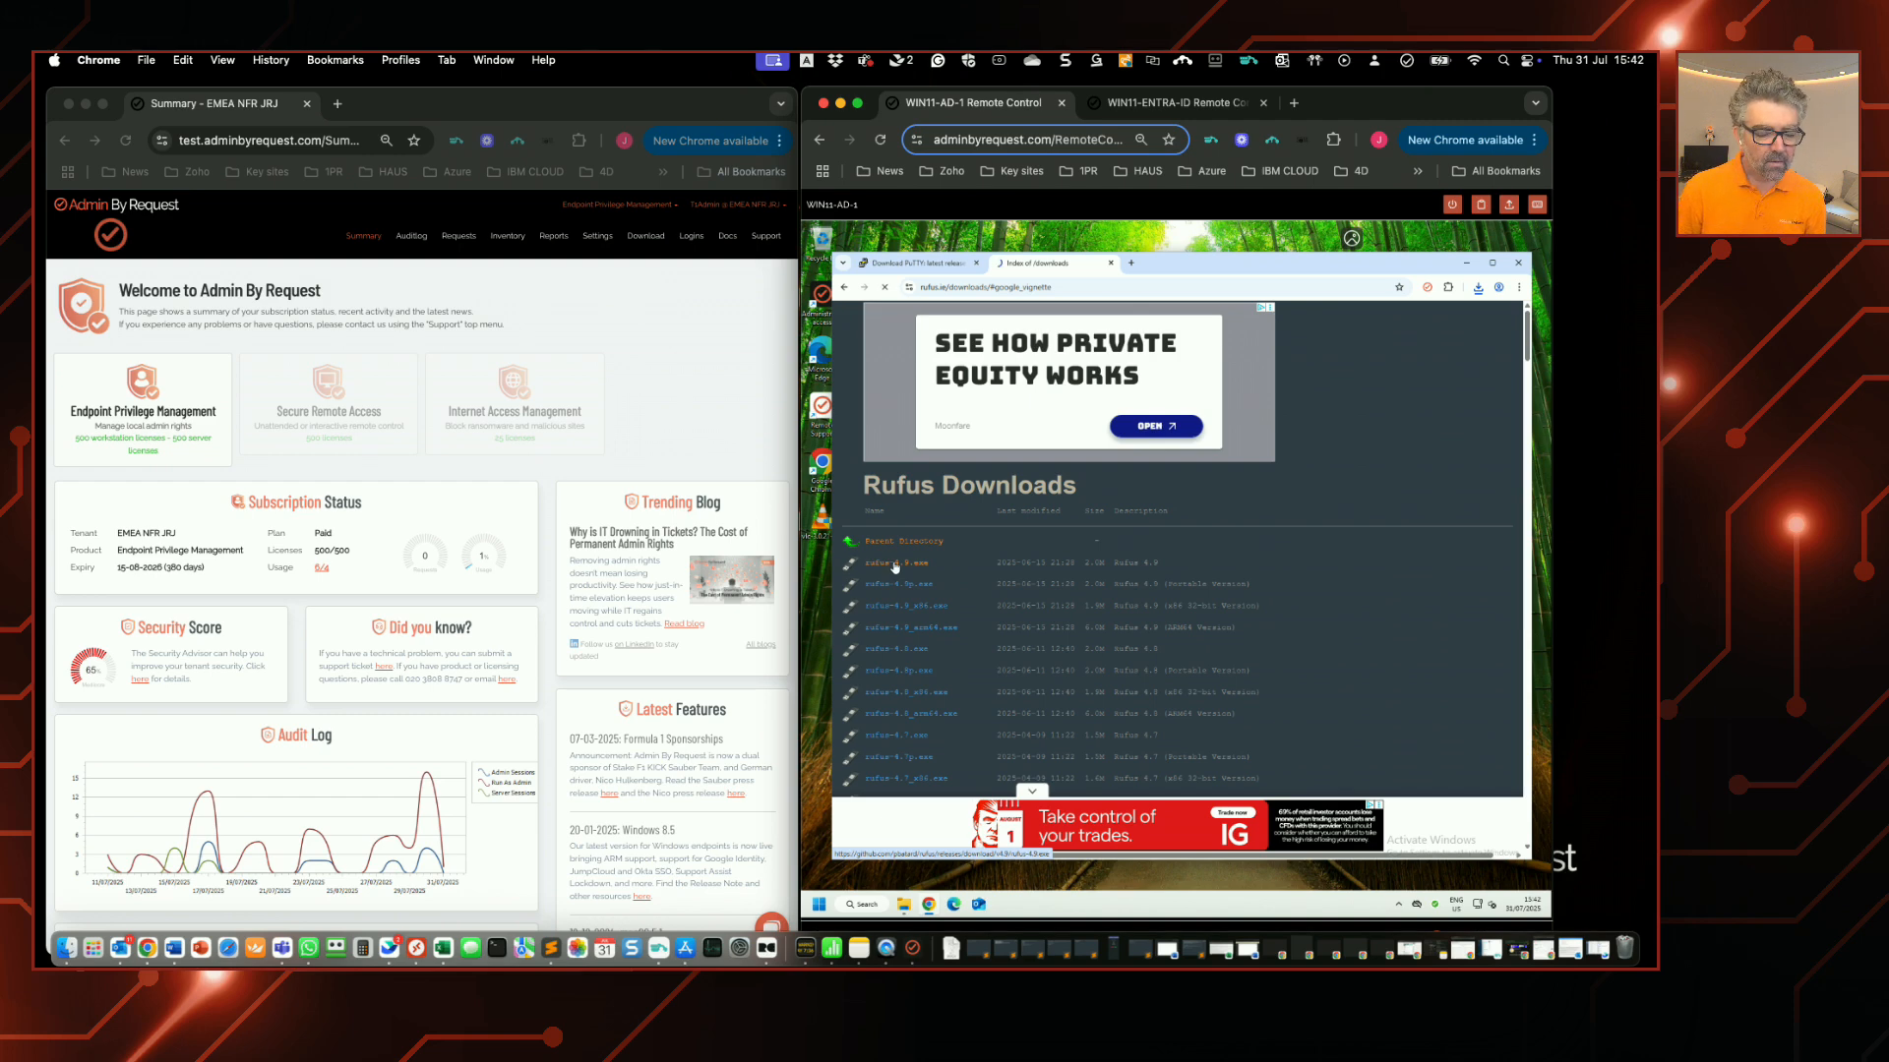
click(1477, 287)
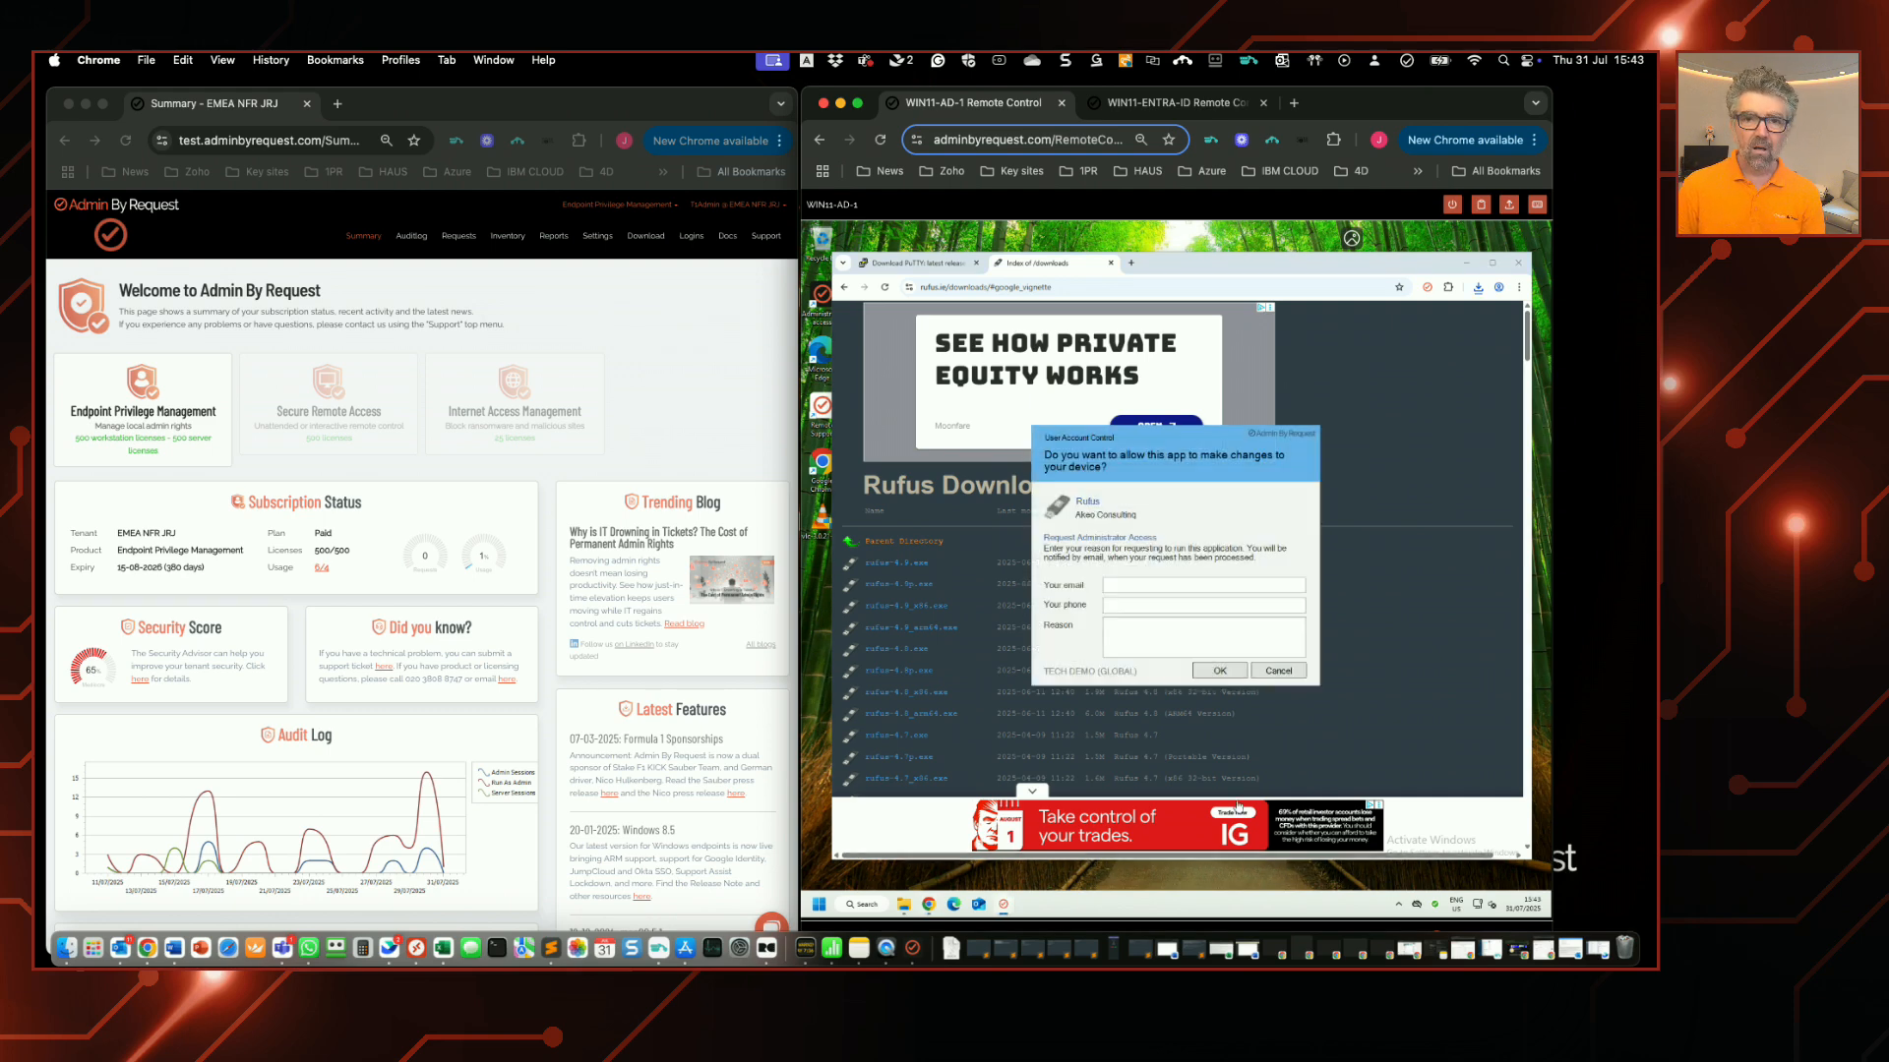
Step: Visit the Reason and email fields of the Rufus access request, then cancel it
click(1202, 632)
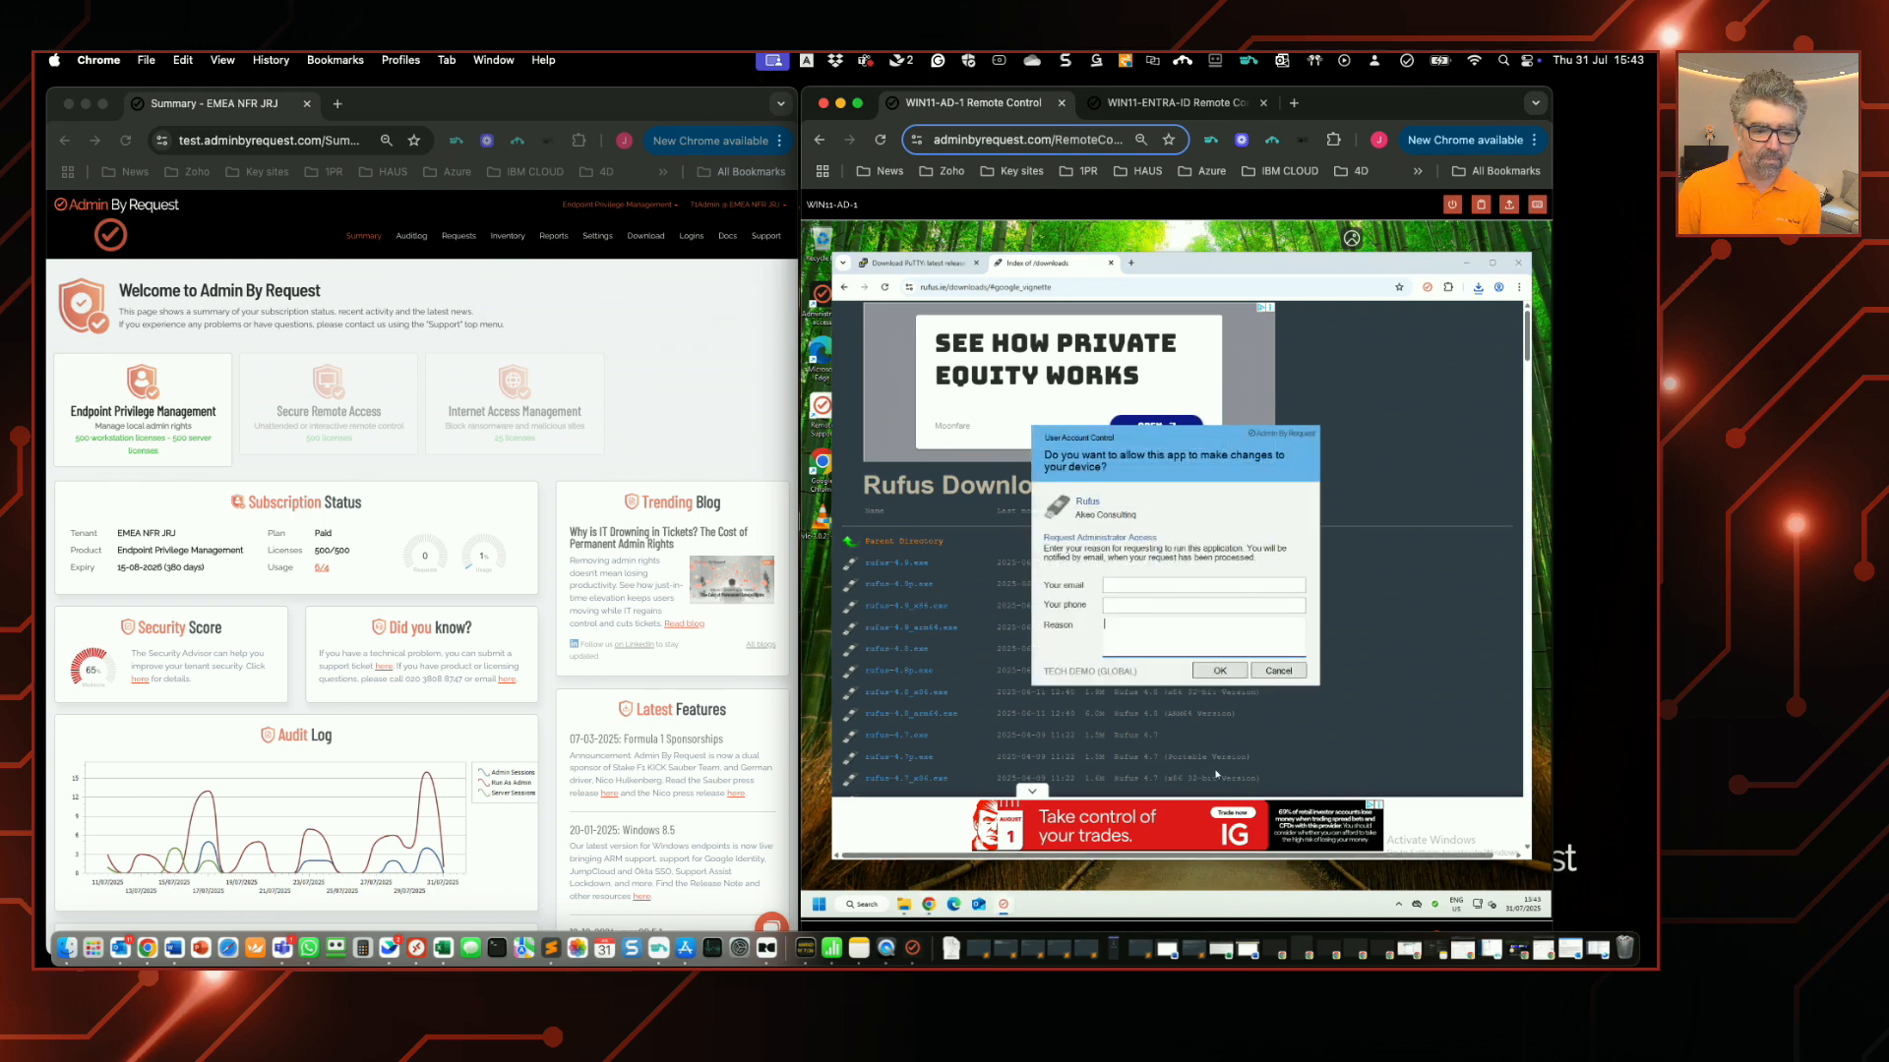
click(1202, 584)
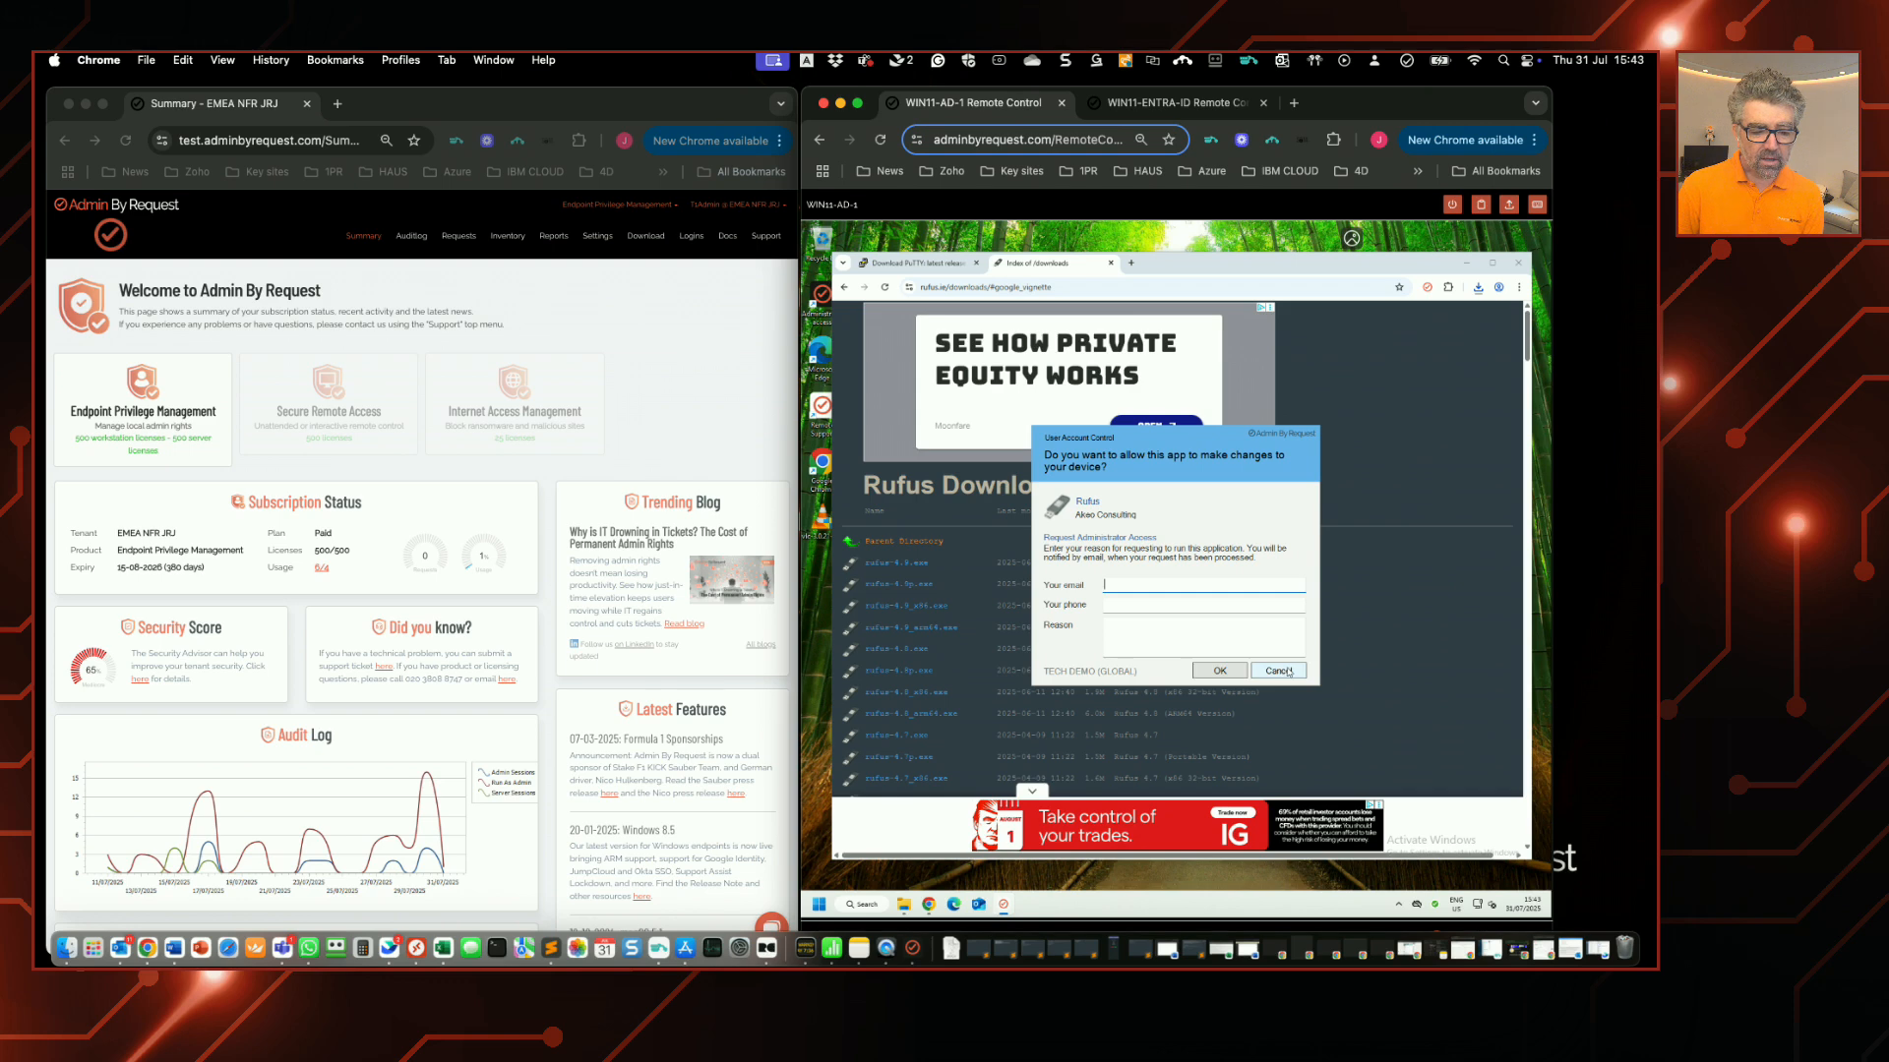
click(1279, 669)
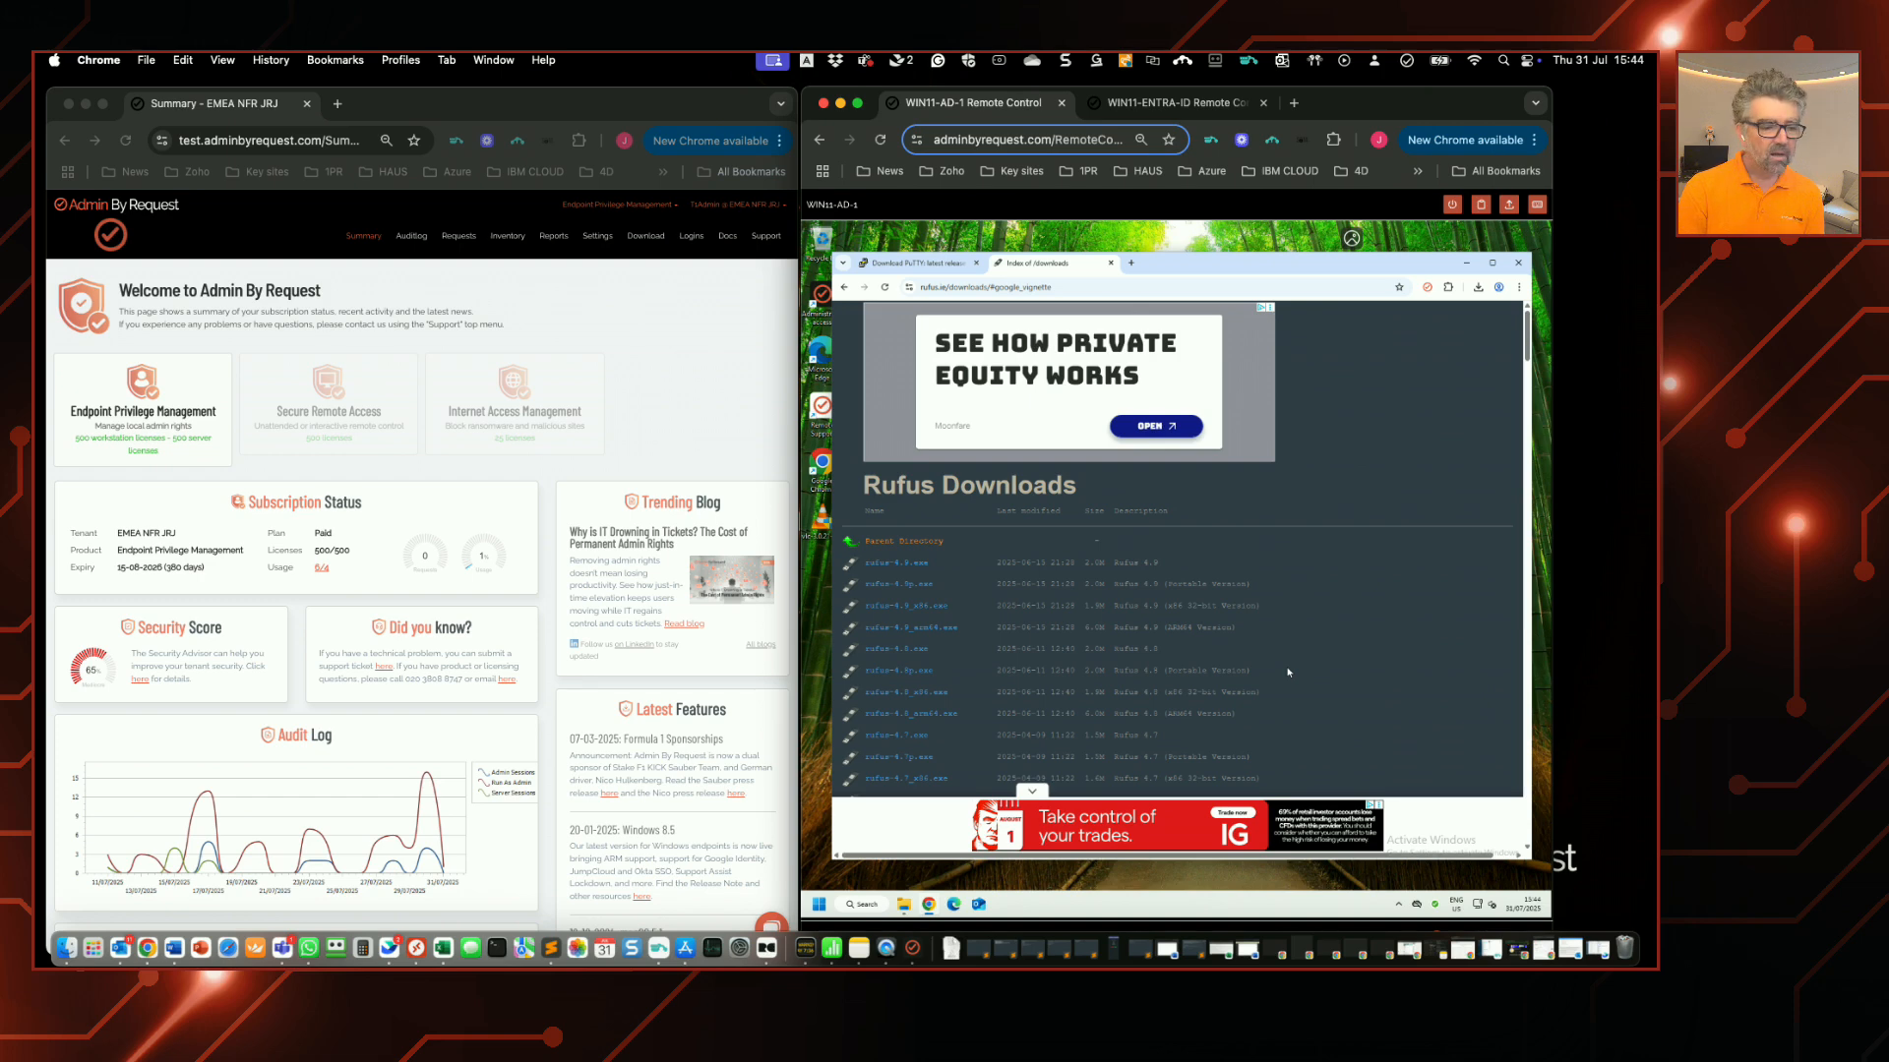
mouse_move(1312, 669)
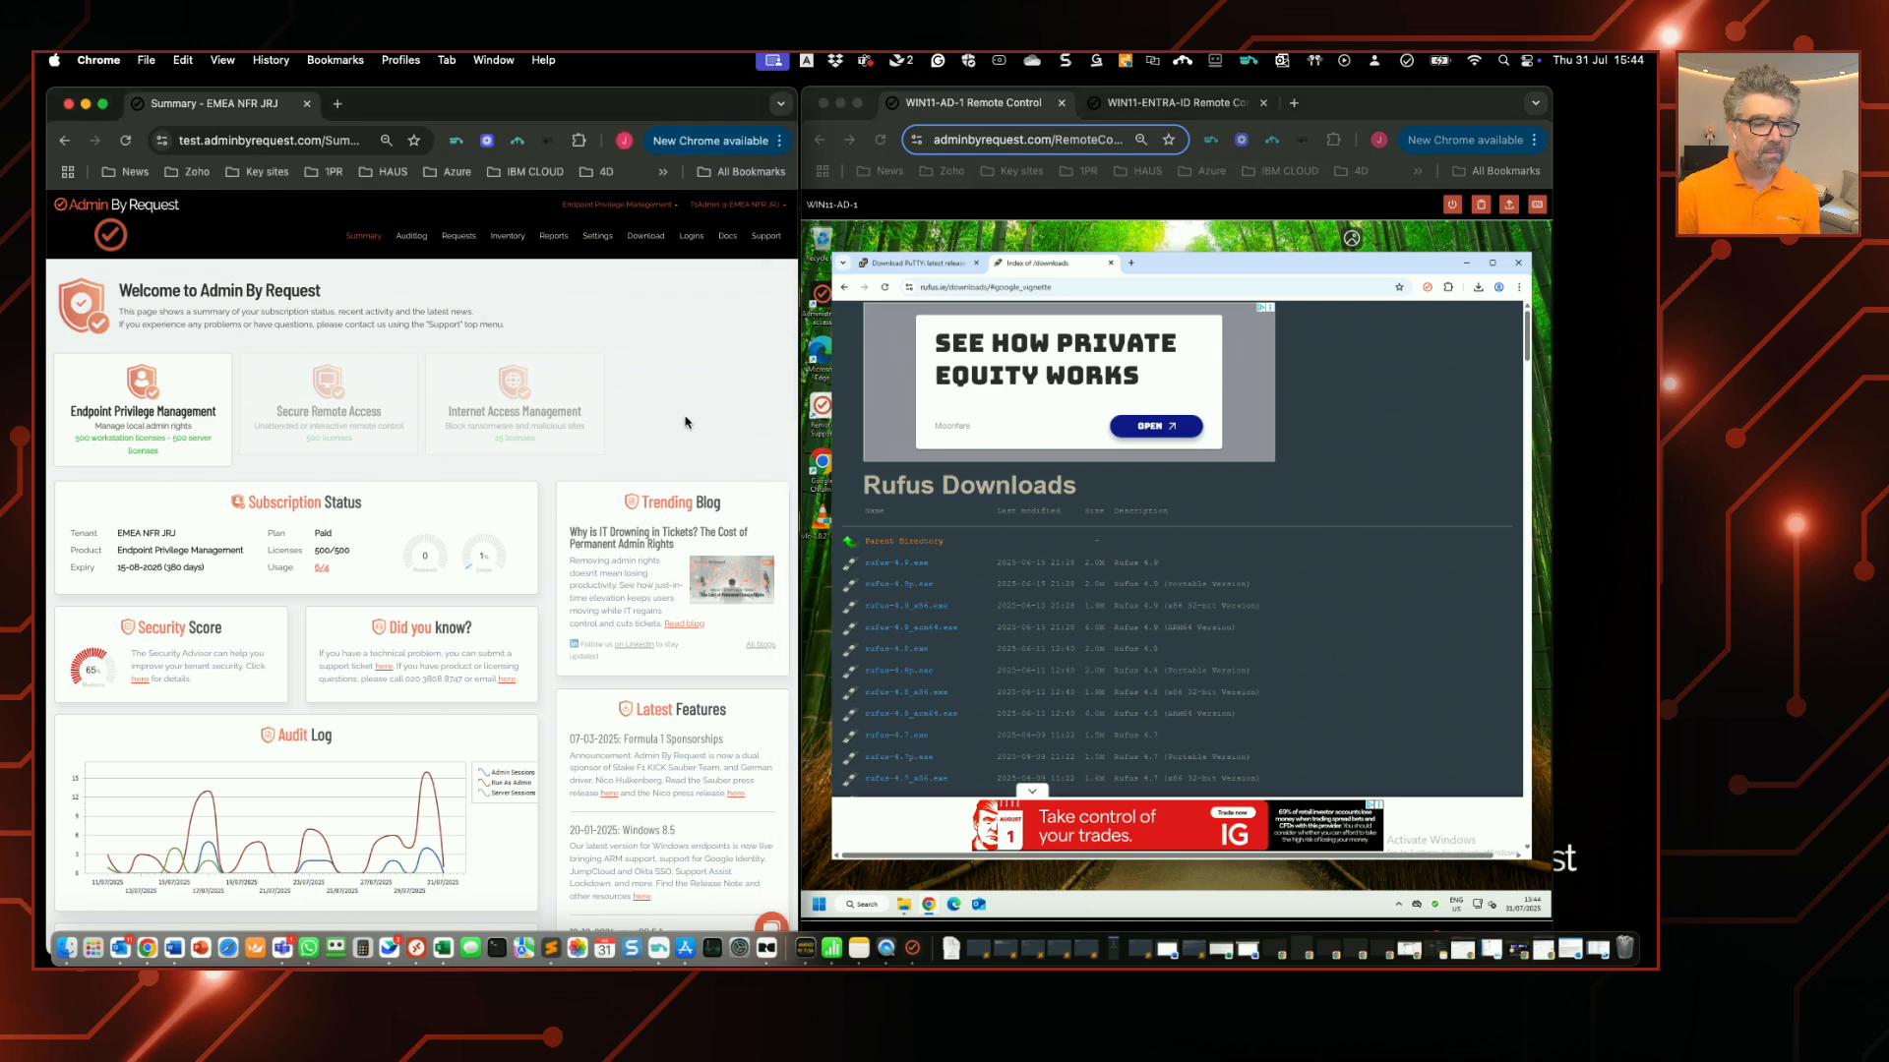
Step: Navigate the portal to Settings > Windows Settings > Lockdown under Run As Admin
click(596, 236)
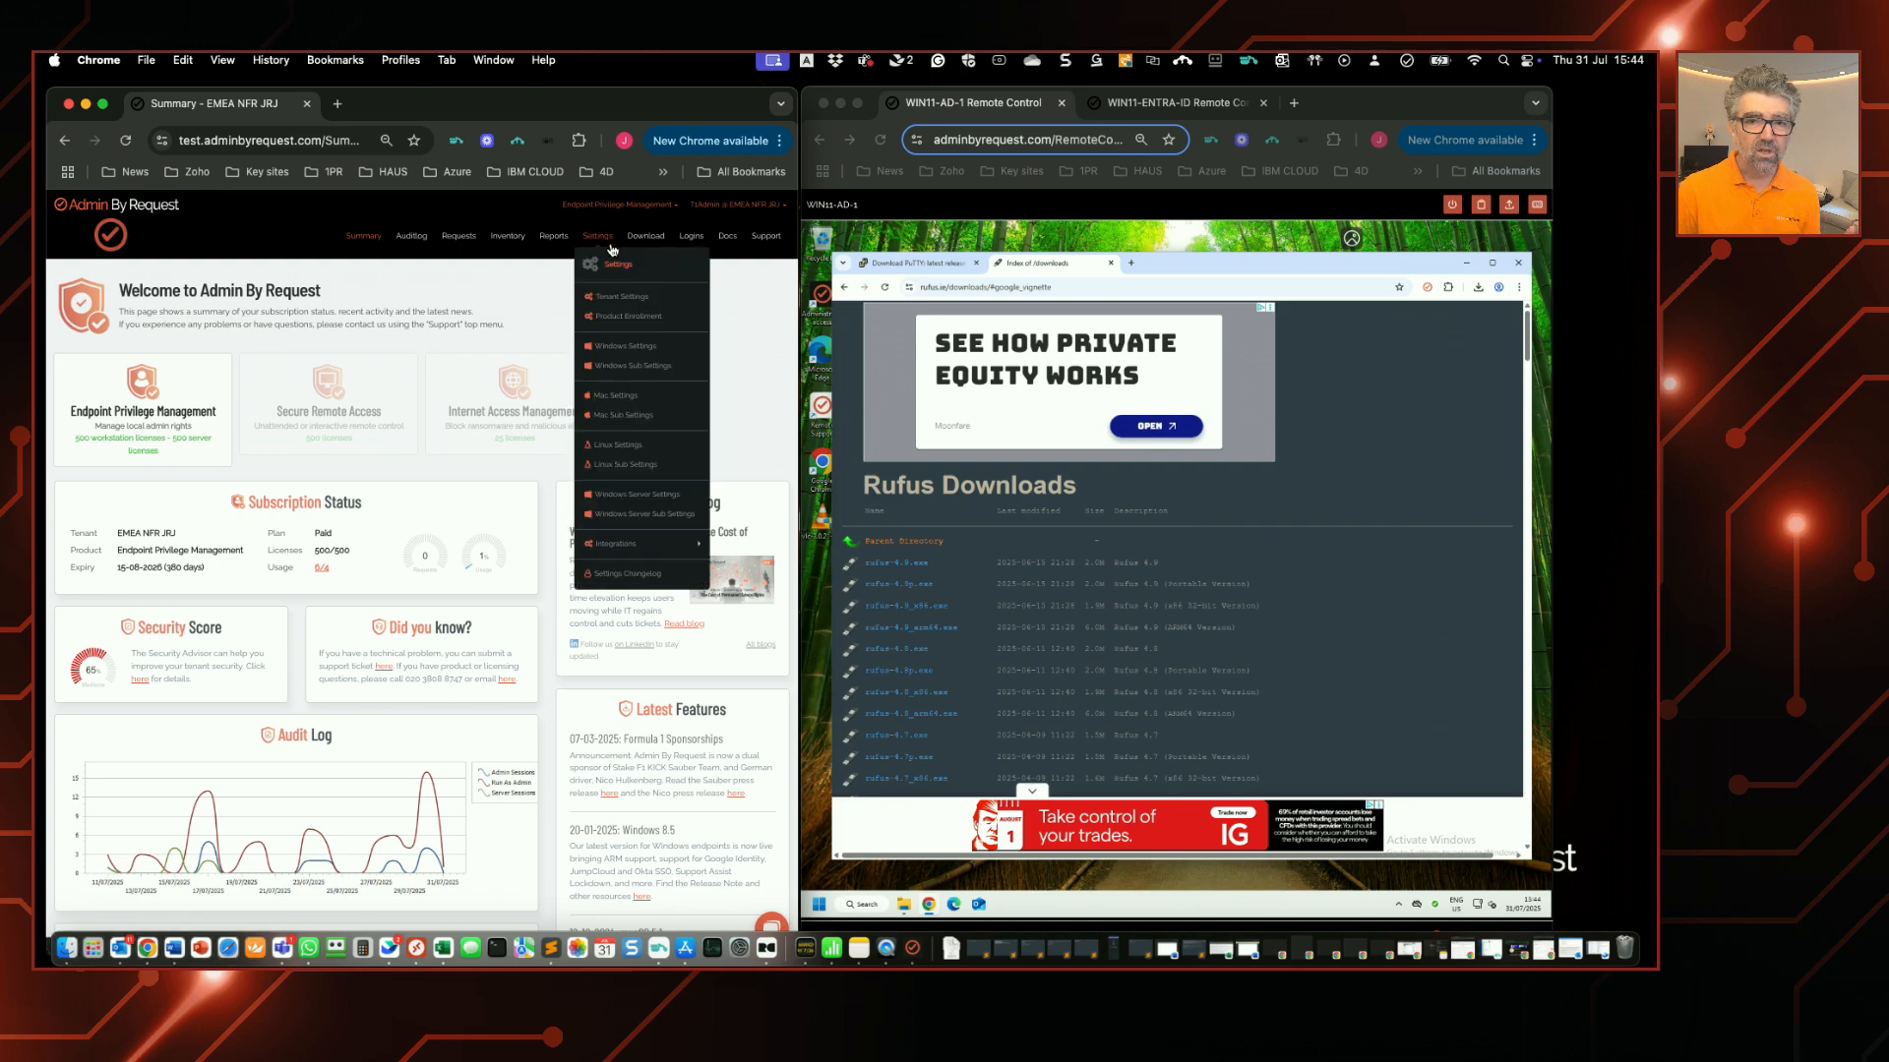
mouse_move(606, 264)
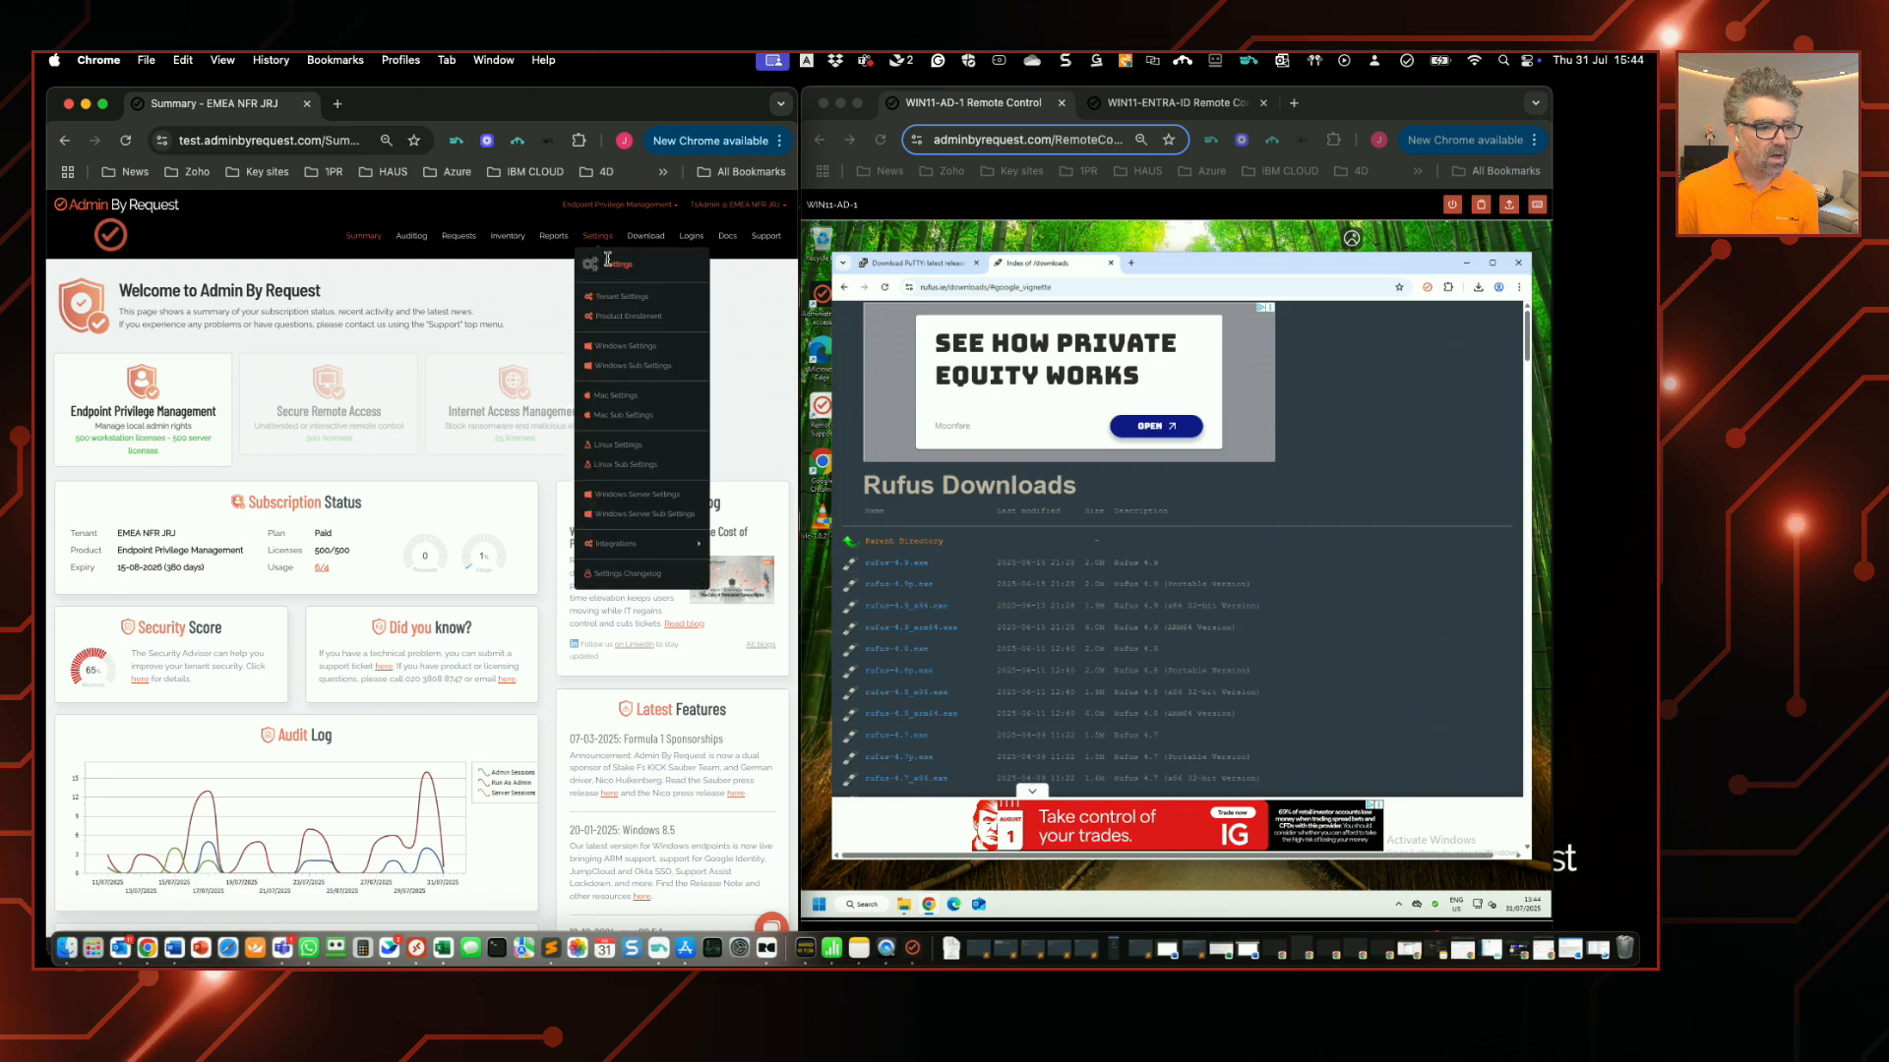
click(596, 236)
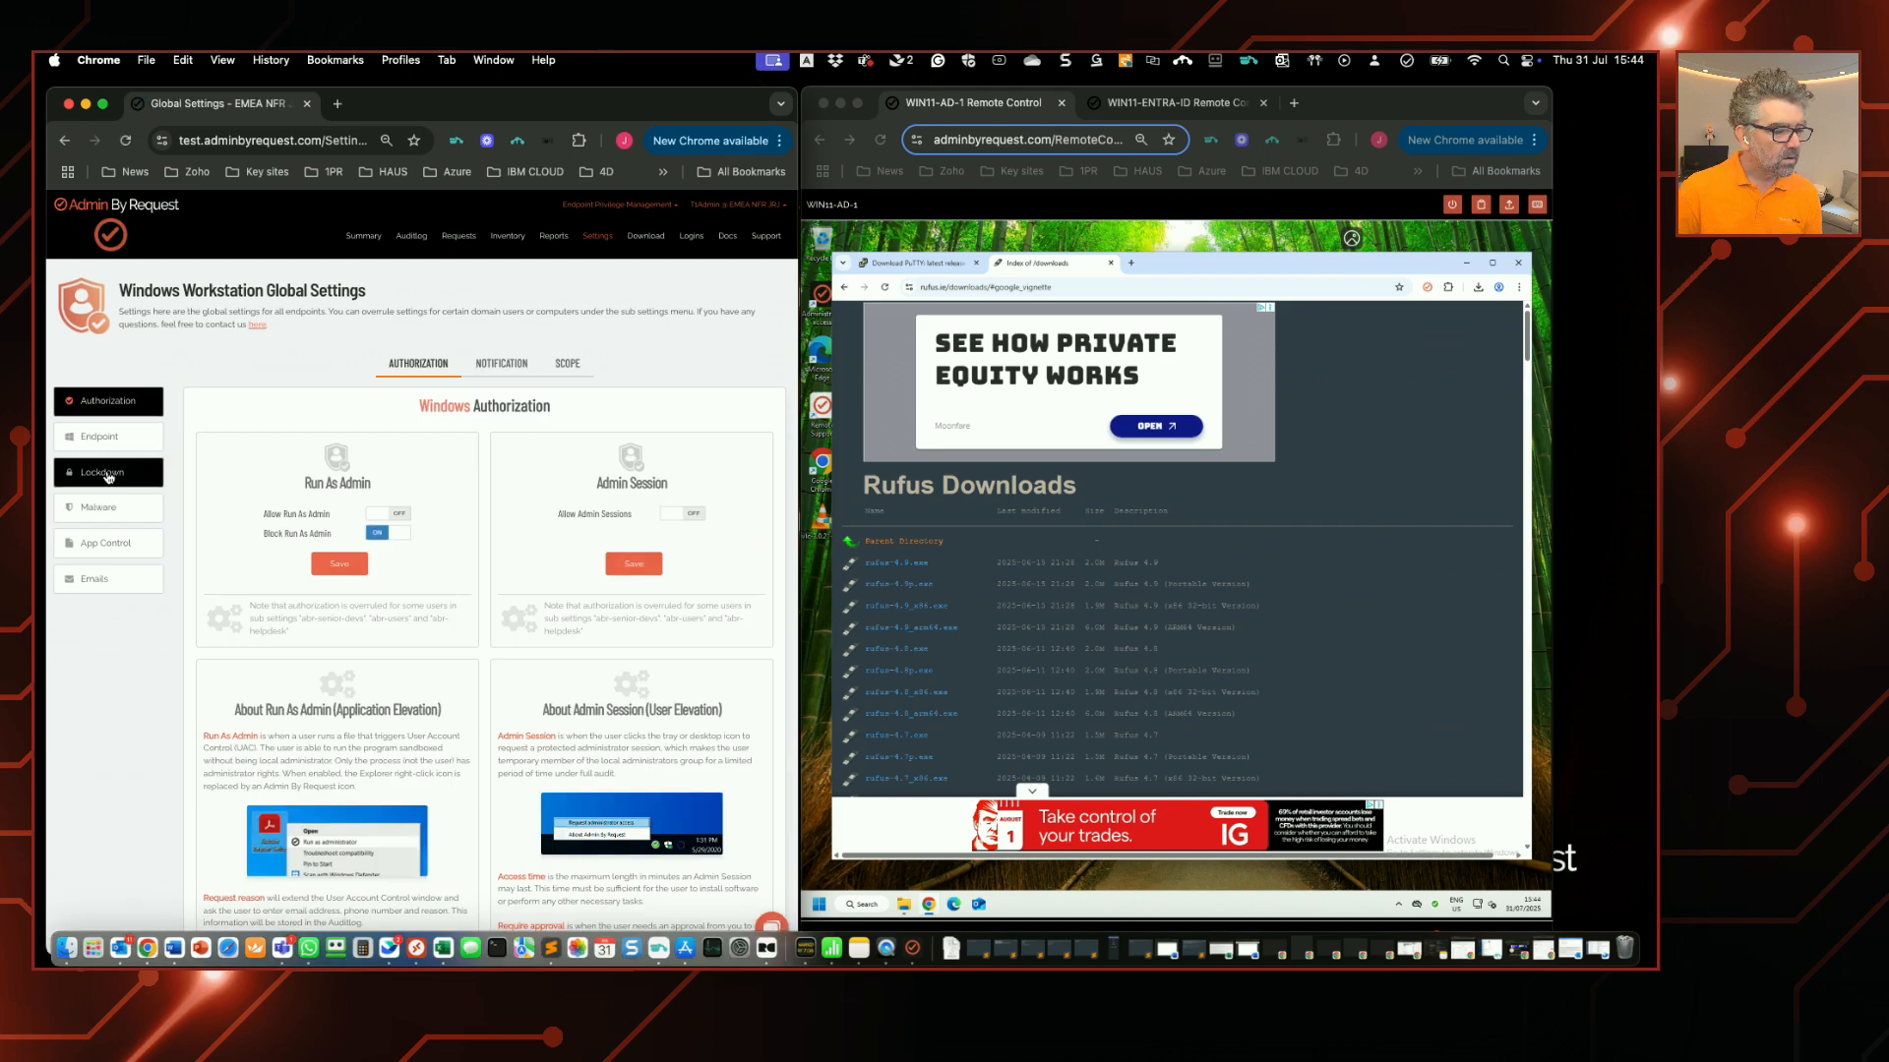
click(98, 472)
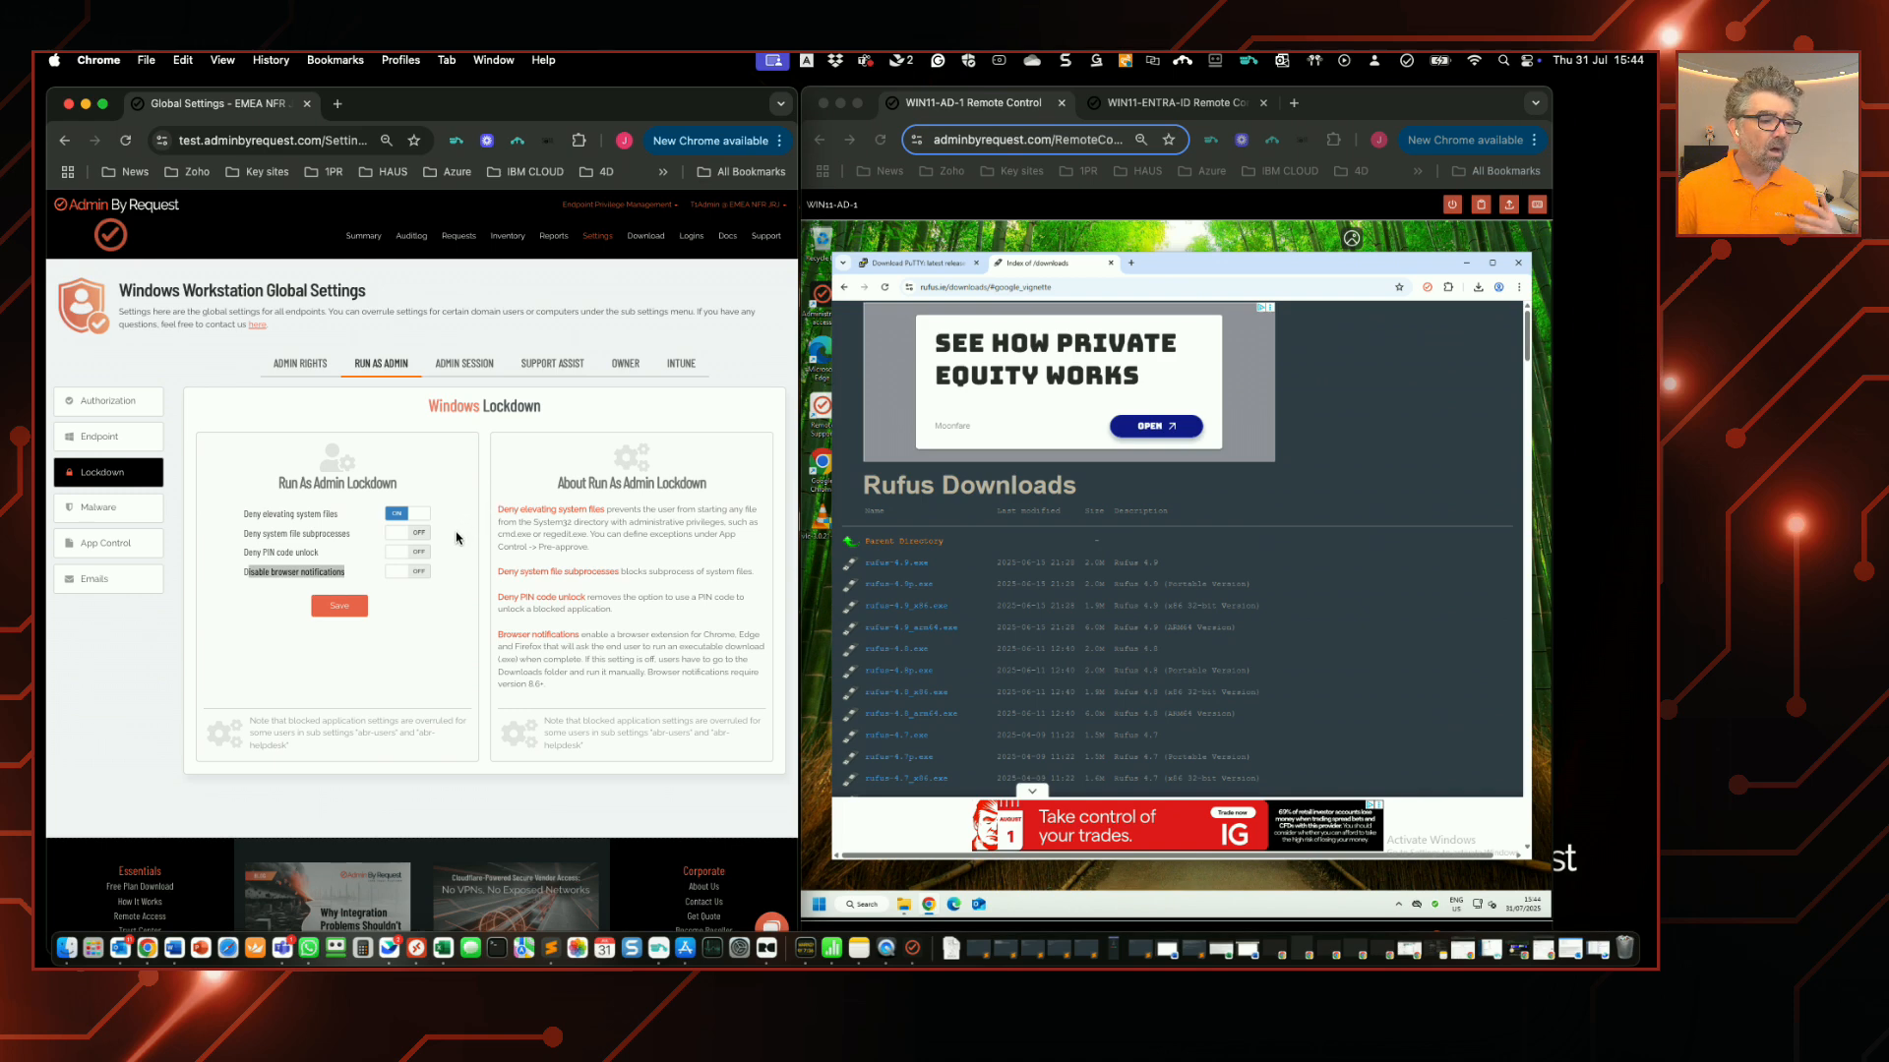
mouse_move(456, 503)
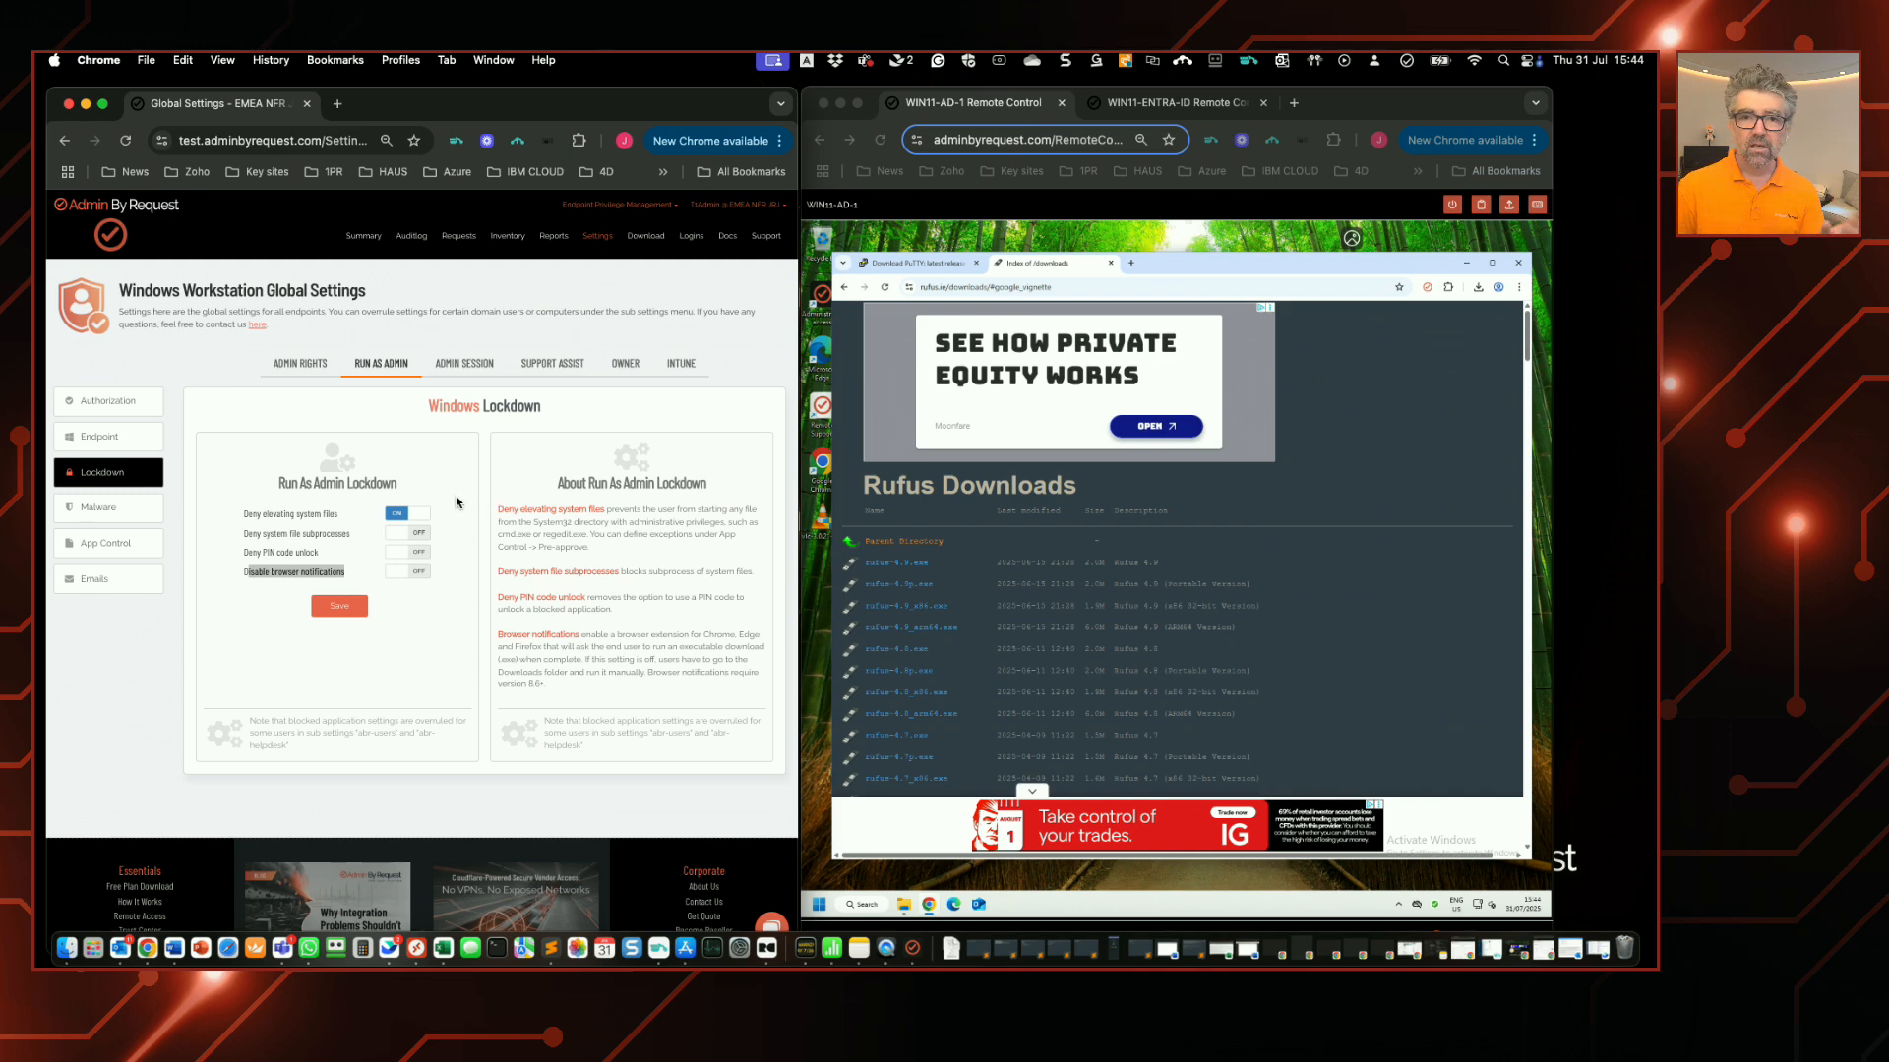